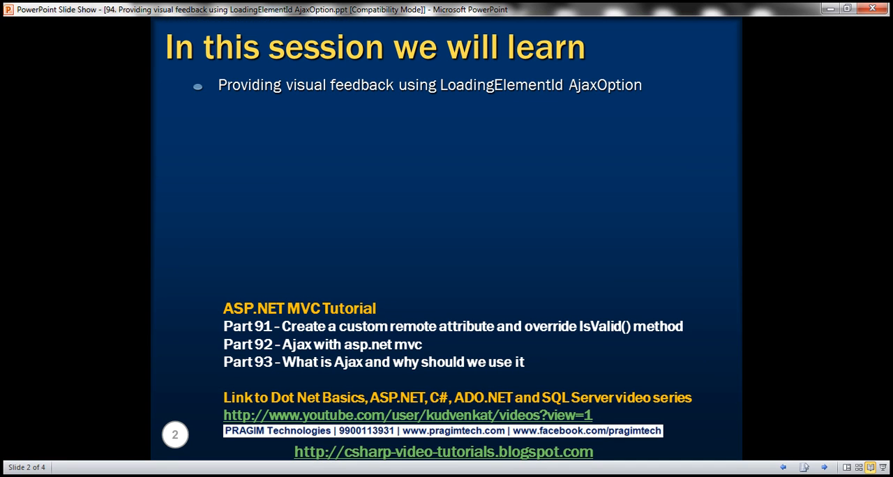
mouse_move(402, 141)
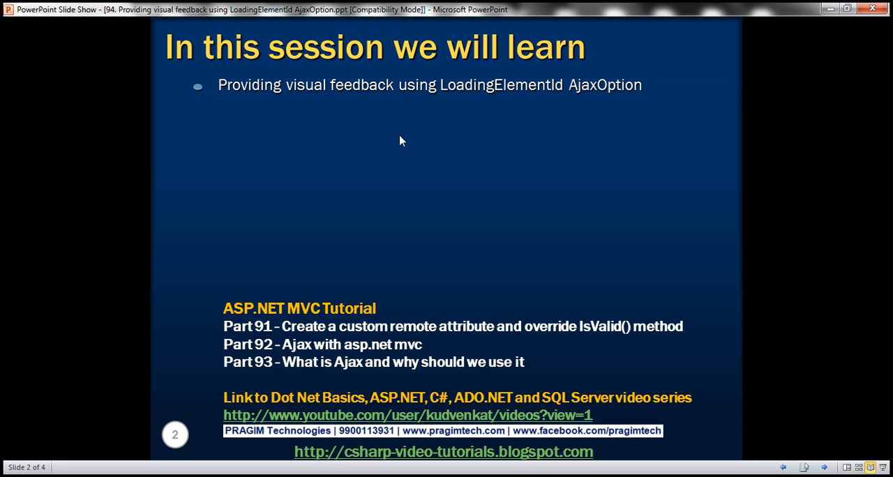
mouse_move(552, 130)
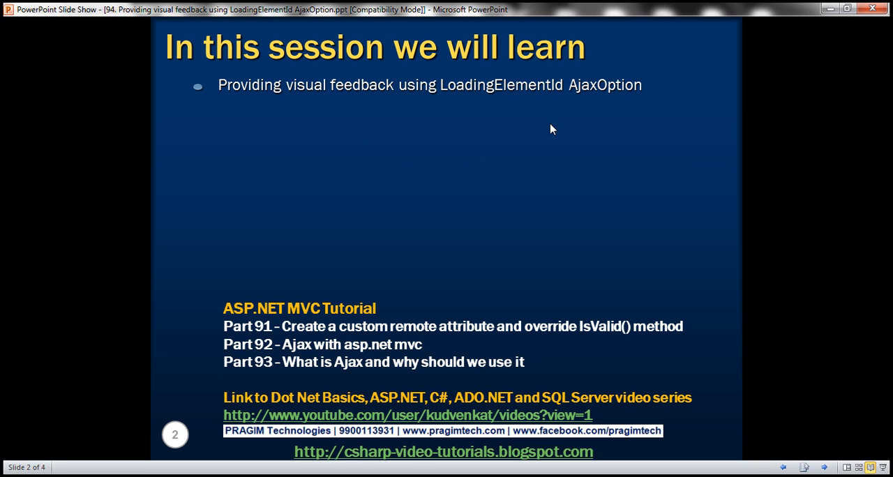
mouse_move(558, 159)
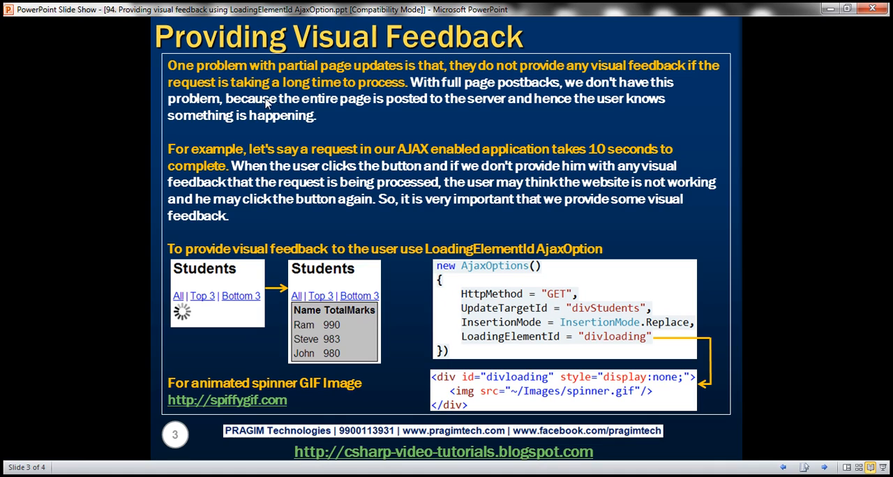
mouse_move(338, 125)
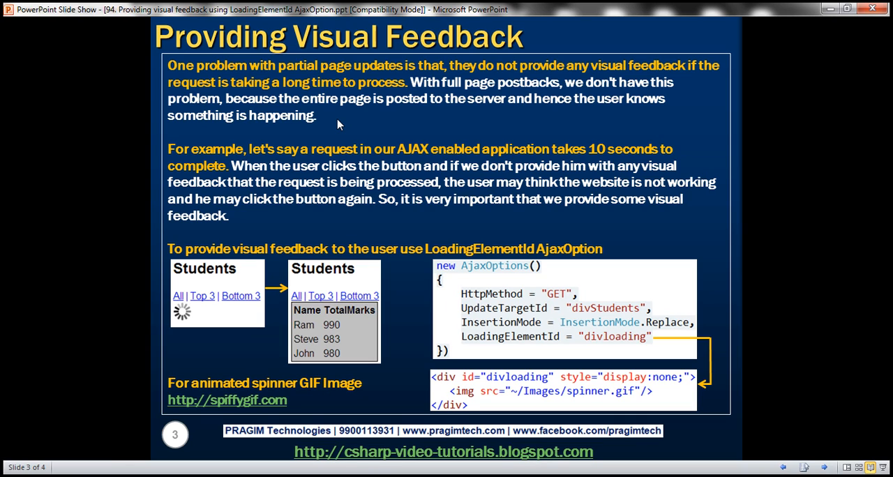
mouse_move(334, 192)
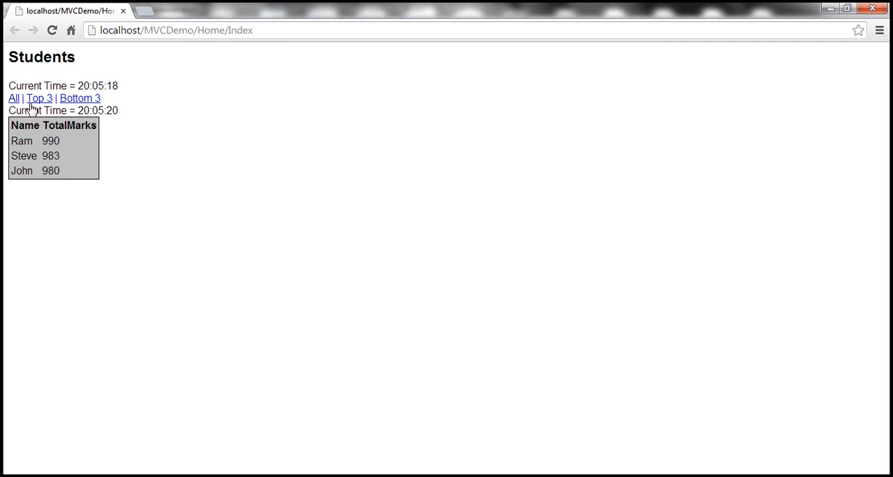
Load all ten students and their total marks via the All Ajax link.
click(14, 98)
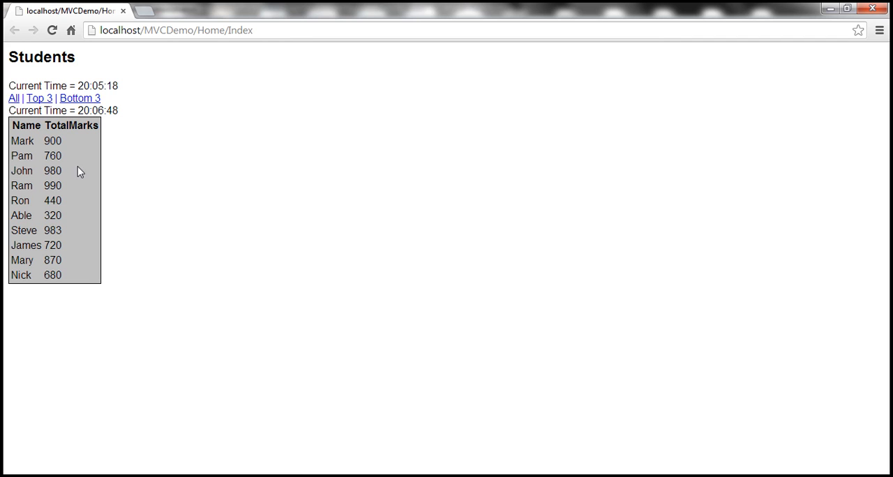
mouse_move(69, 188)
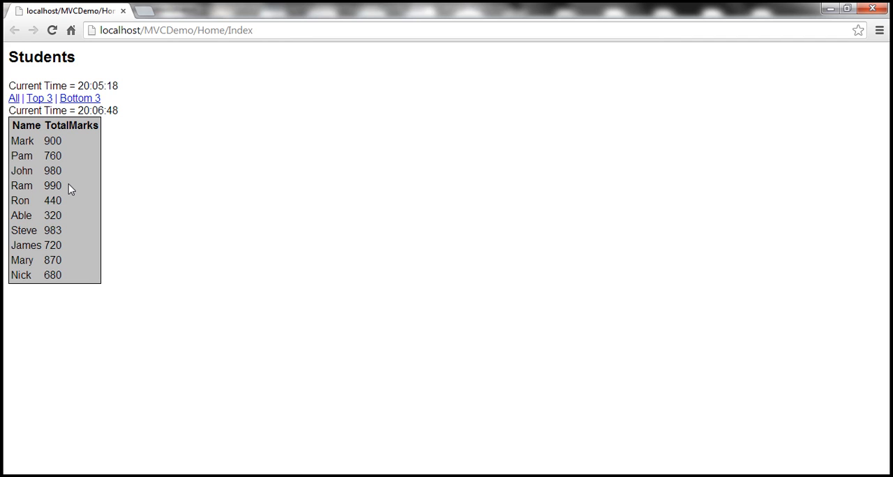
mouse_move(151, 147)
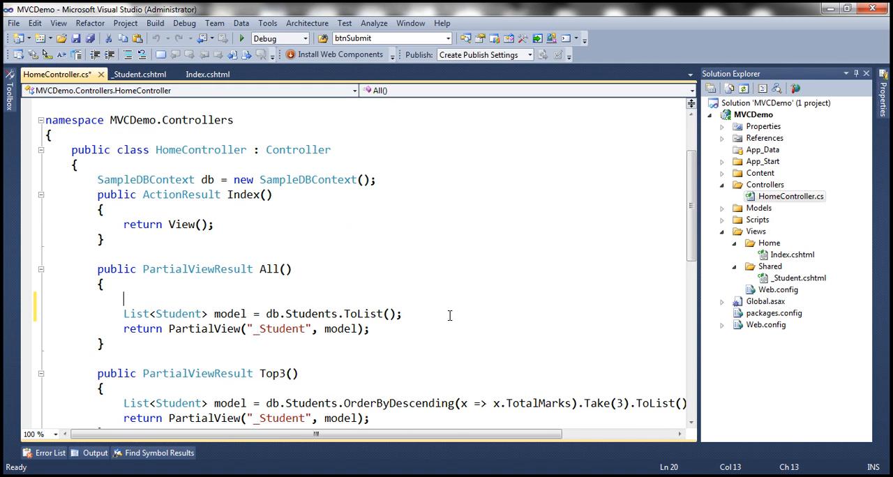
Start the All action with System.Threading.Thread.Sleep(4000);.
text(System)
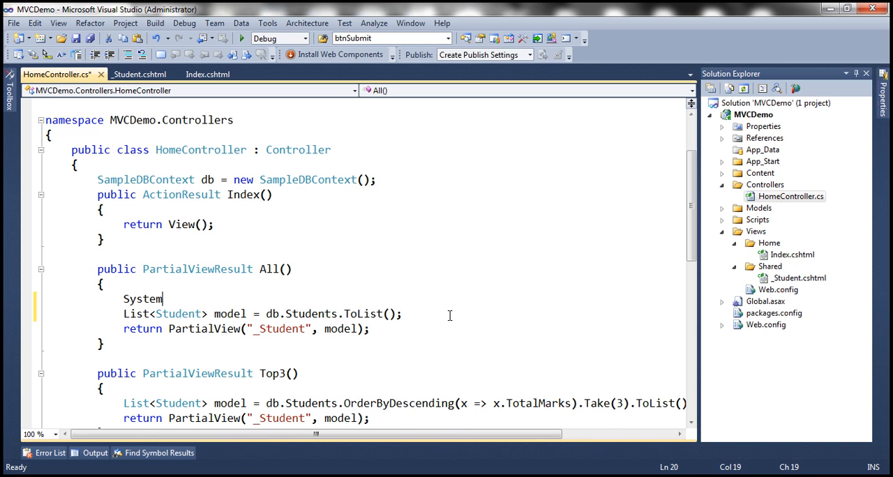
text(.Threading)
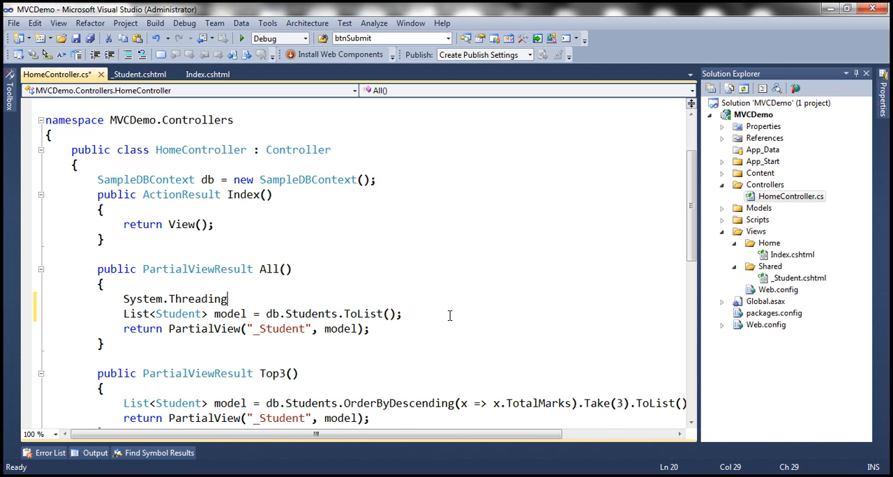
text(.Thread)
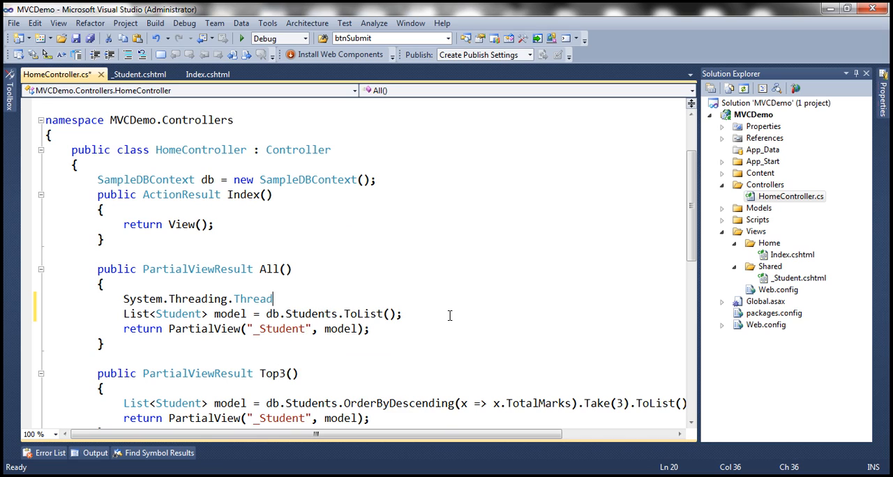
text(.Sleep()
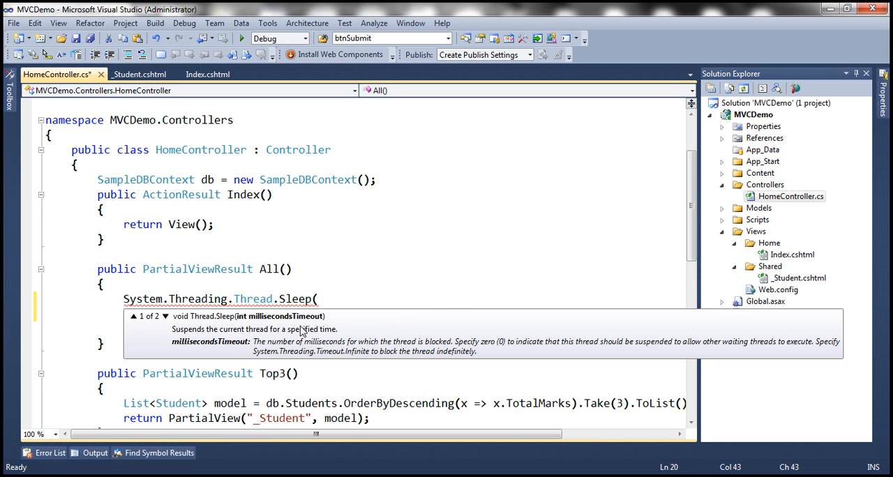
mouse_move(346, 356)
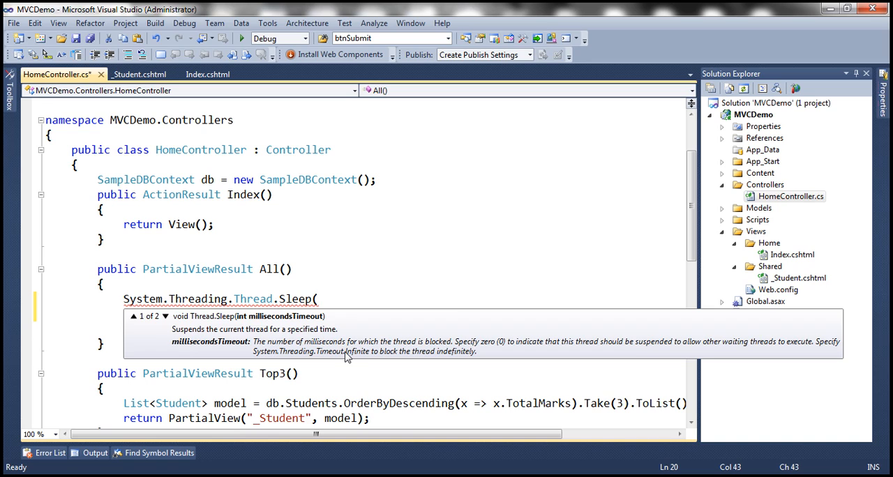
text(40)
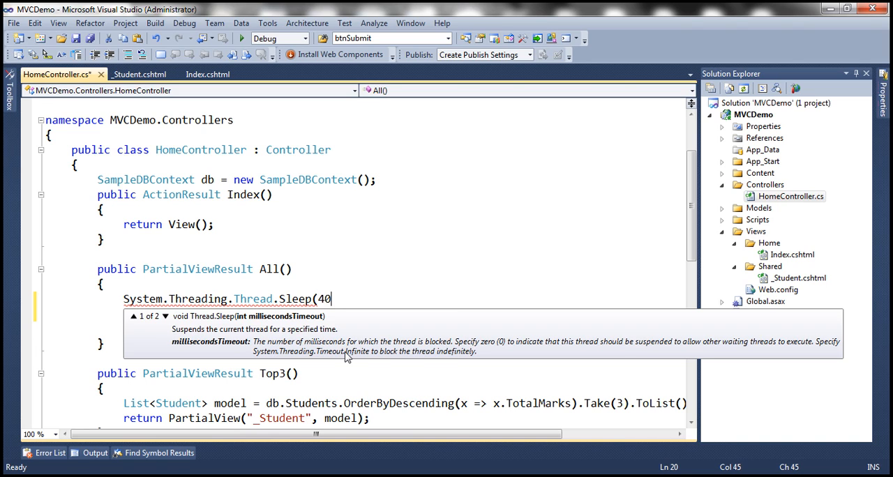
text(00);)
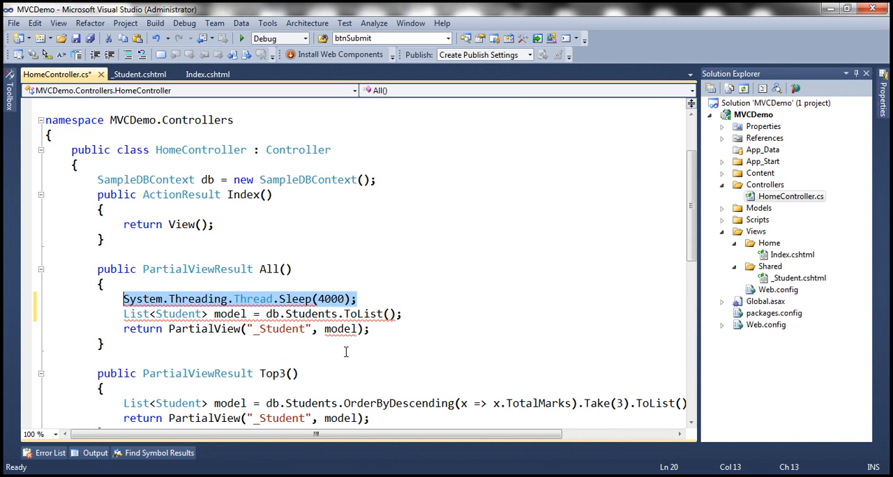
mouse_move(706, 195)
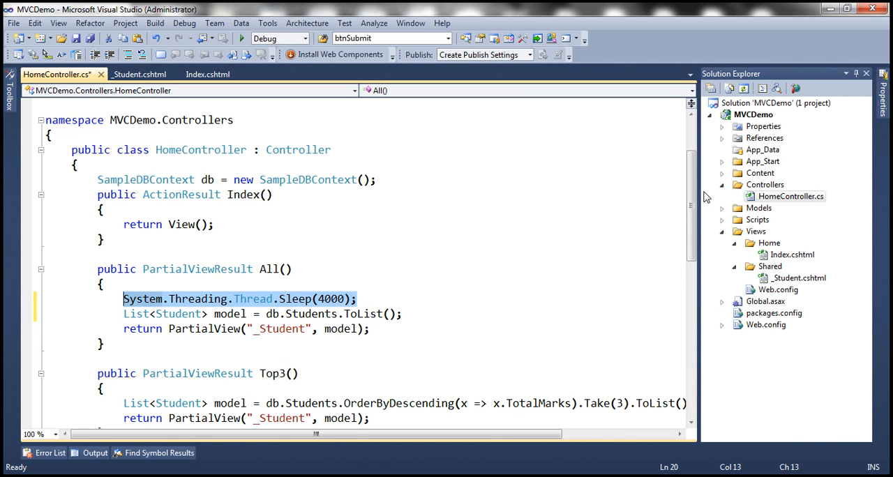
Add the same four-second Thread.Sleep(4000) line to the Top3 and Bottom3 actions.
scroll(down, 3)
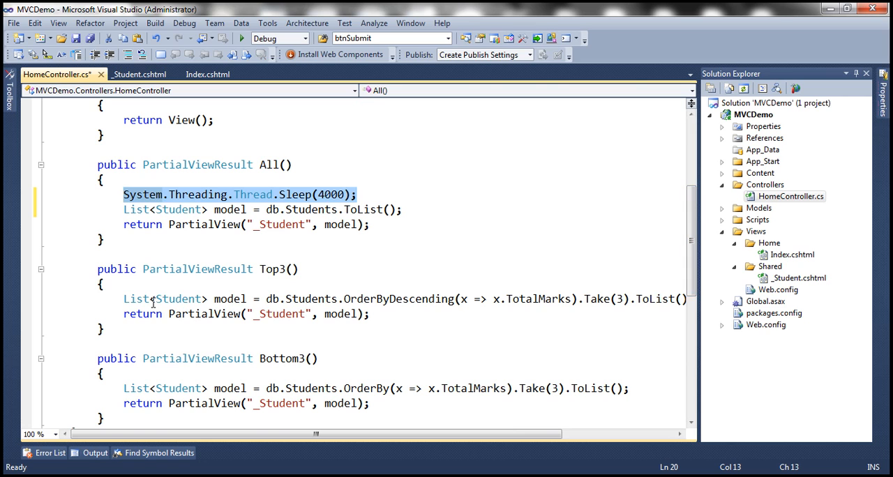
text(System.Threading.Thread.Sleep(4000);)
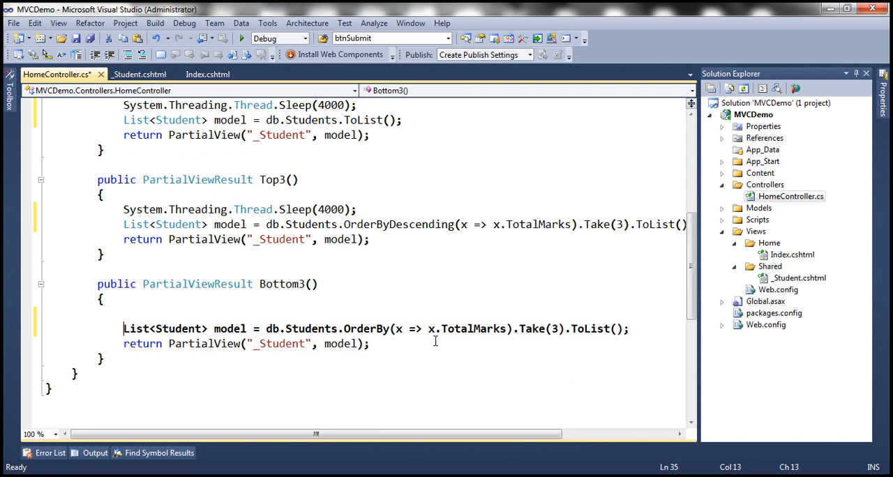
text(System.Threading.Thread.Sleep(4000);)
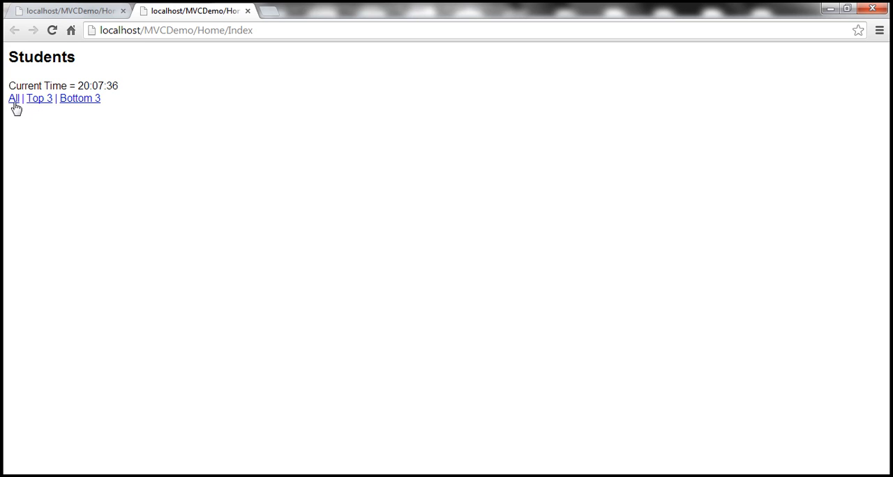
mouse_move(133, 152)
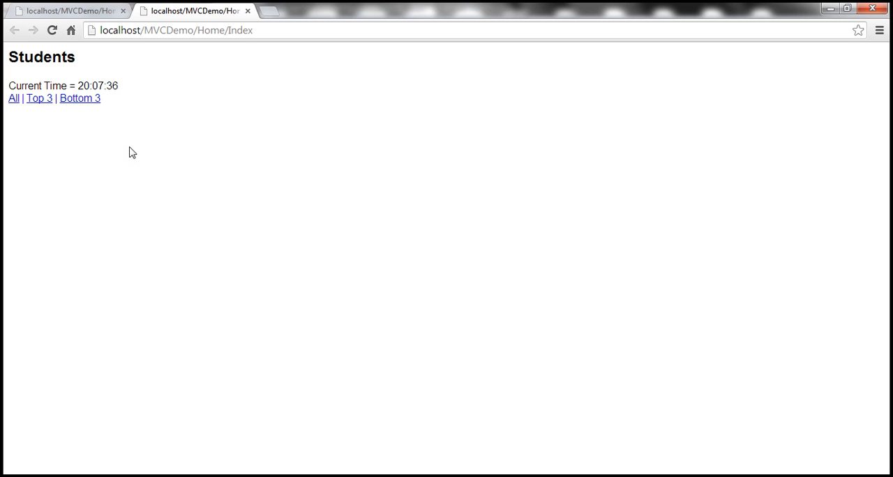
mouse_move(151, 180)
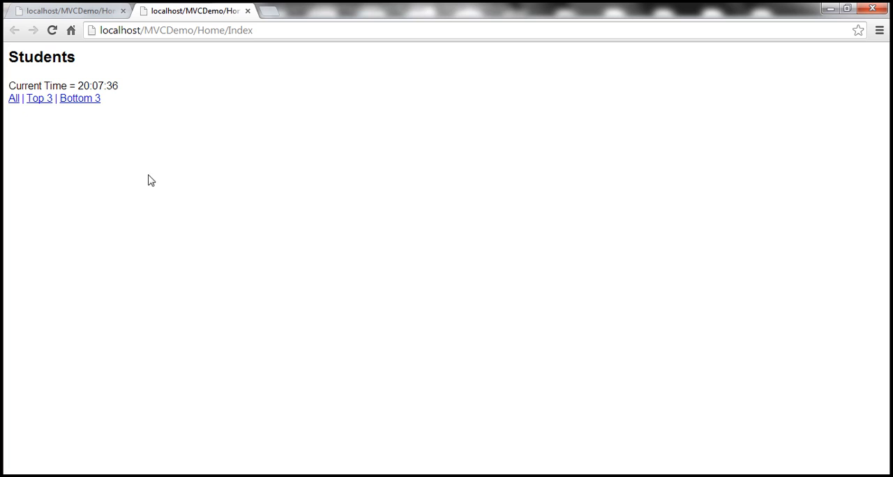
Load all students through the slowed All link, then request the Top 3 list.
click(13, 98)
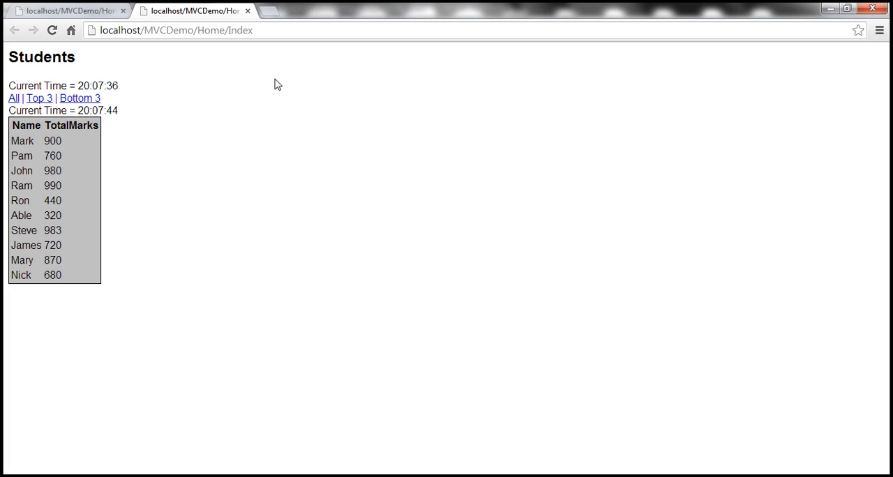
mouse_move(396, 64)
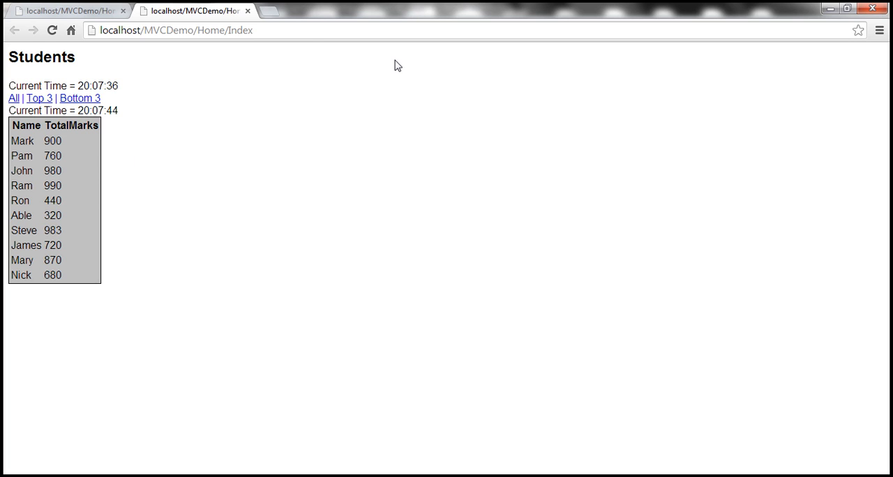
mouse_move(147, 158)
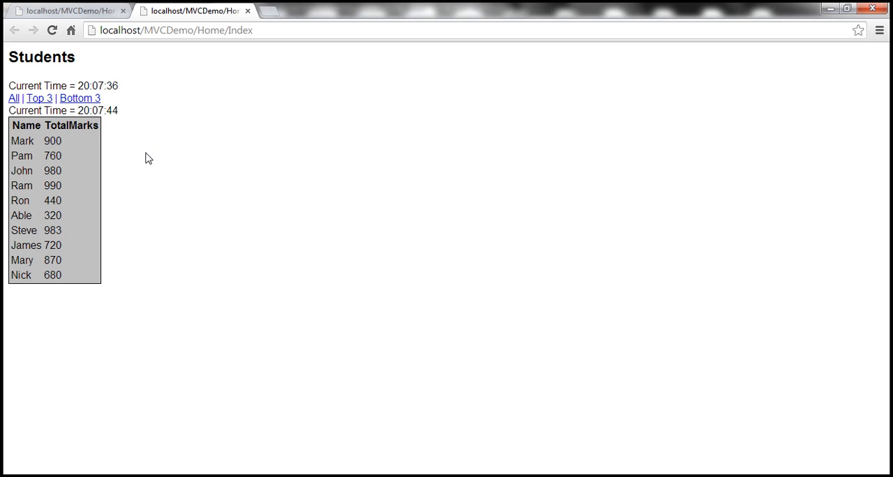
mouse_move(226, 134)
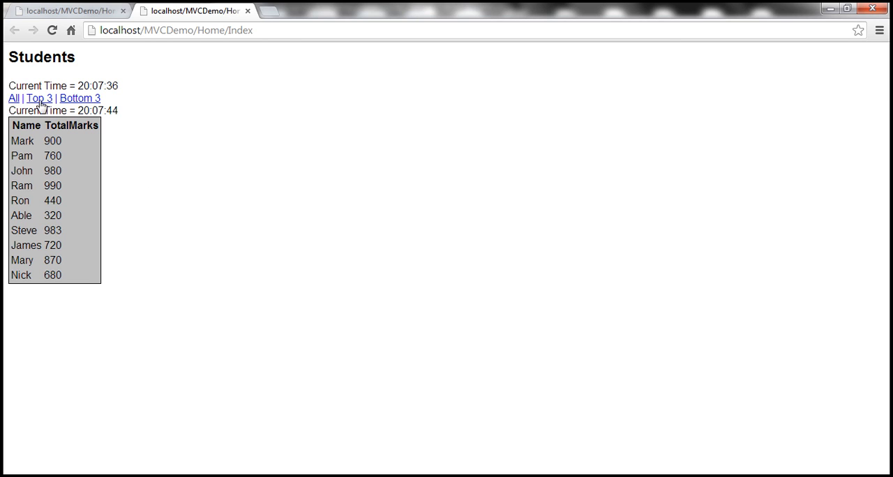
mouse_move(177, 126)
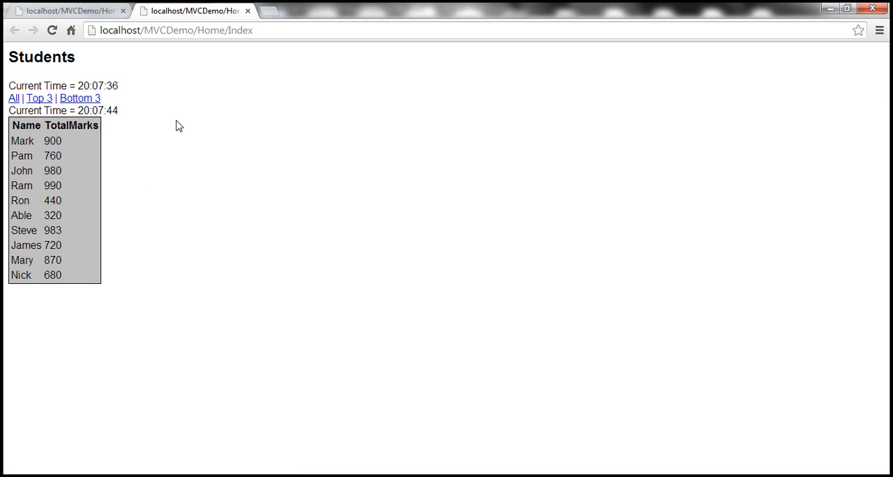
mouse_move(296, 96)
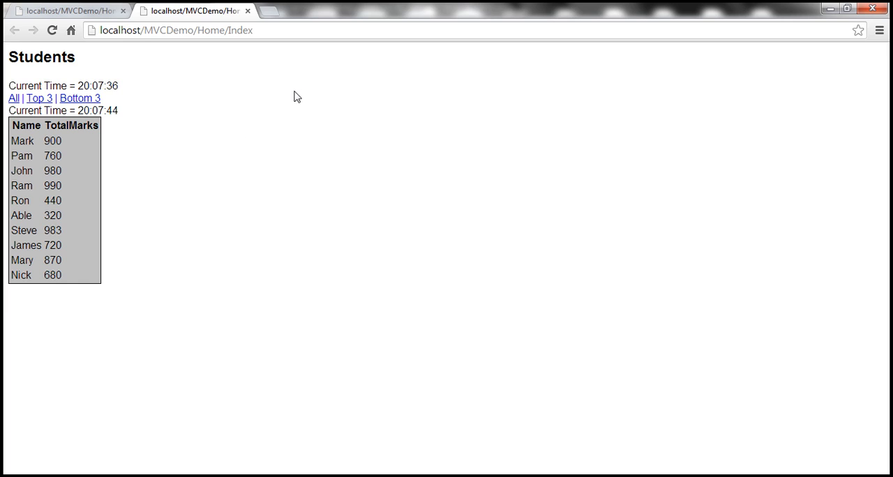
click(39, 98)
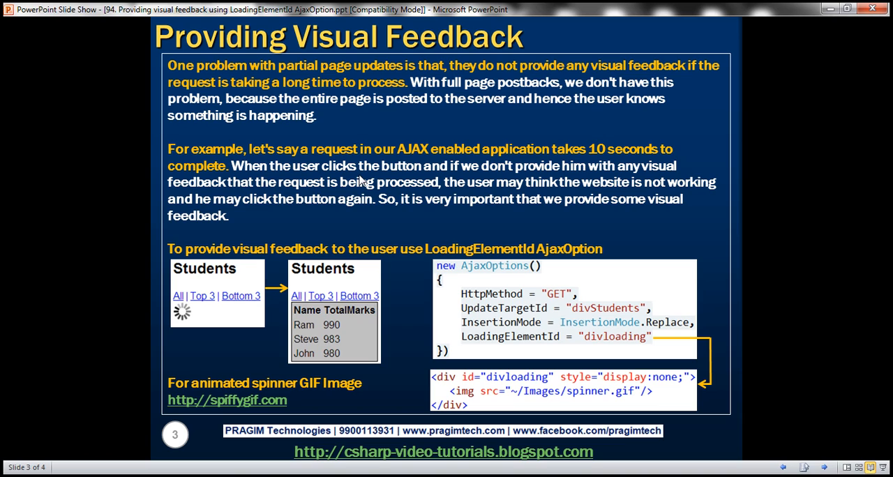
mouse_move(190, 318)
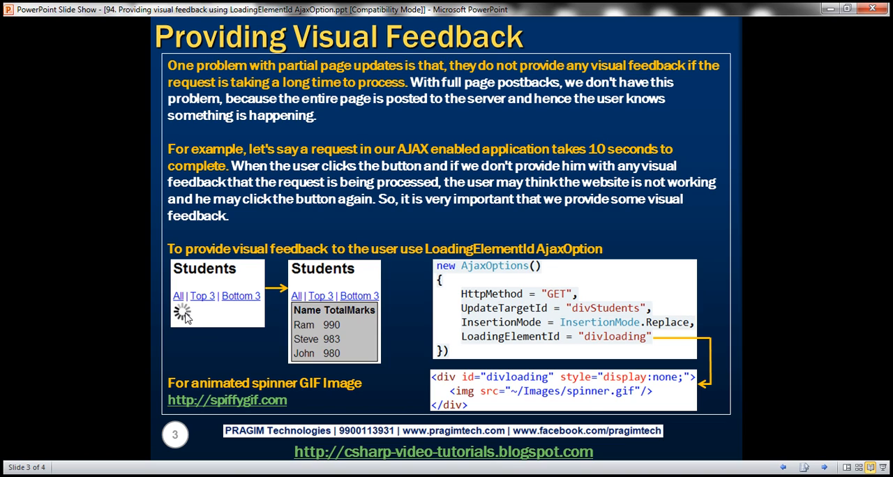
mouse_move(182, 322)
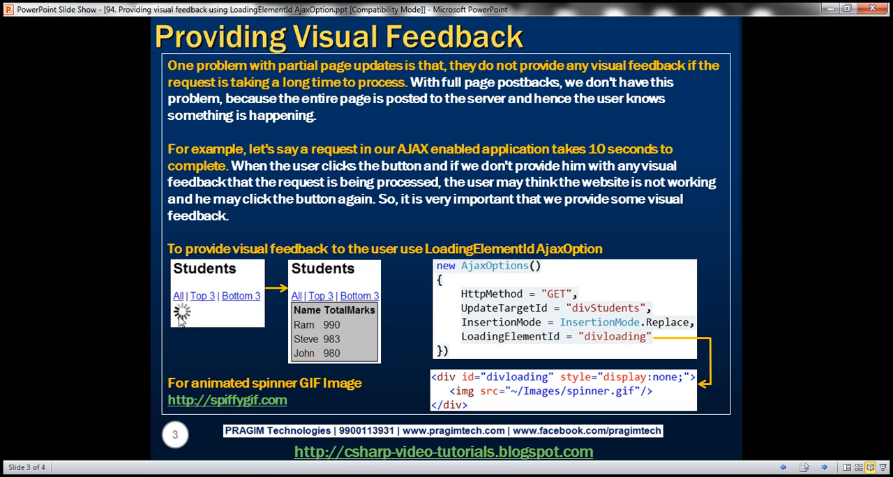
mouse_move(209, 324)
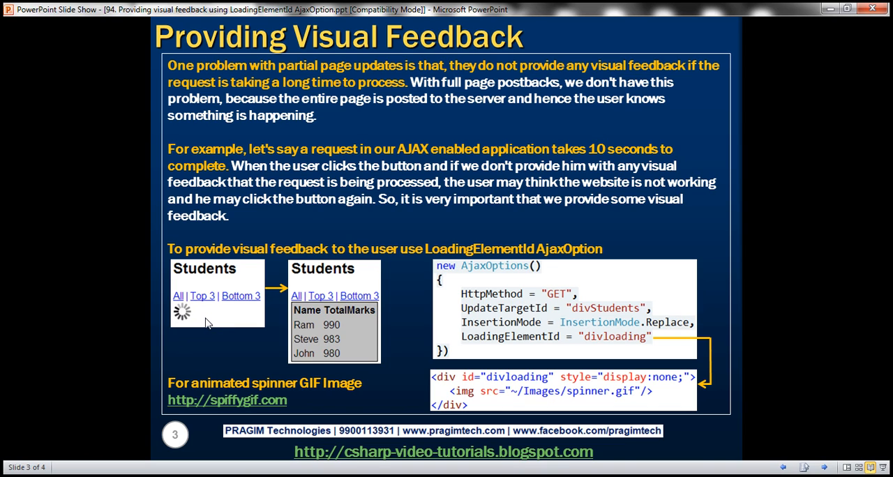
mouse_move(306, 343)
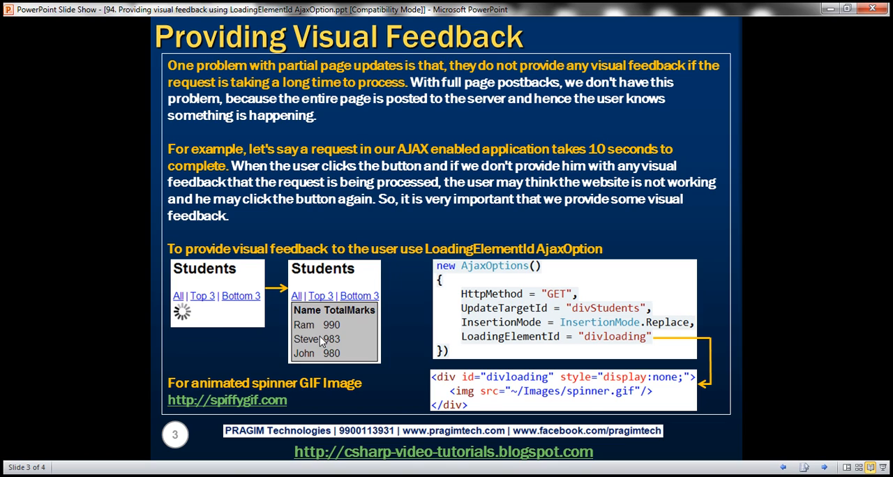
mouse_move(192, 335)
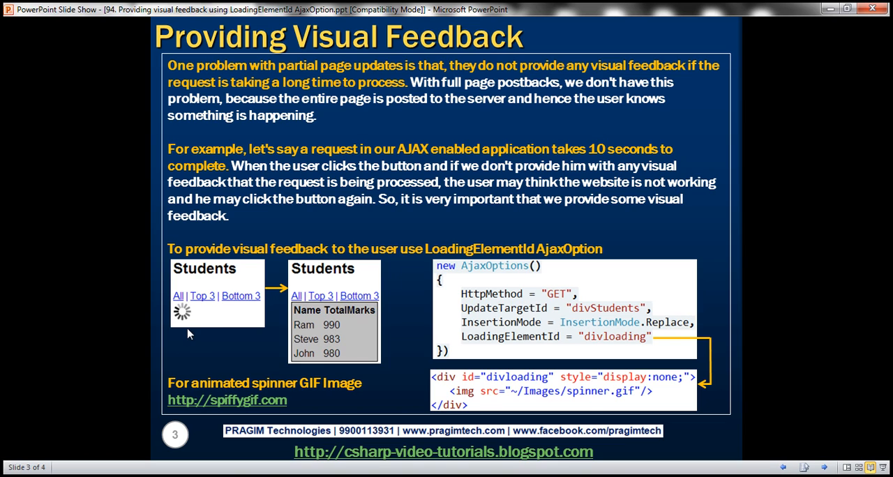
mouse_move(240, 315)
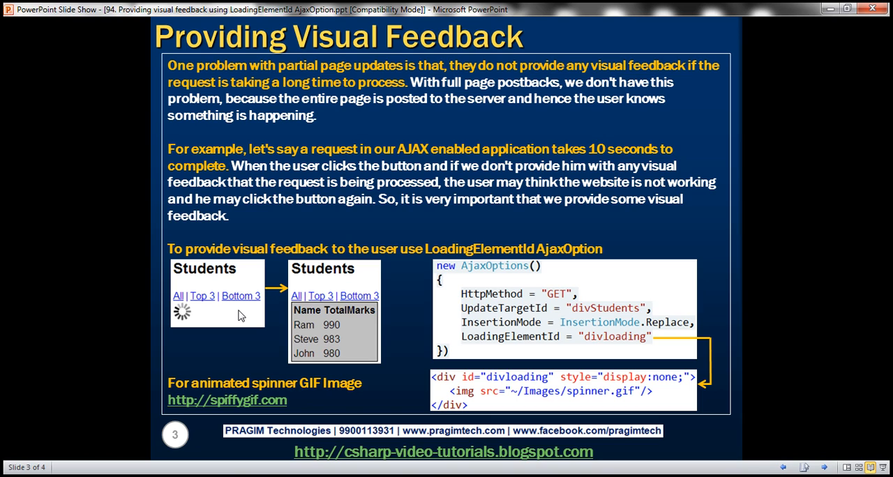
mouse_move(195, 329)
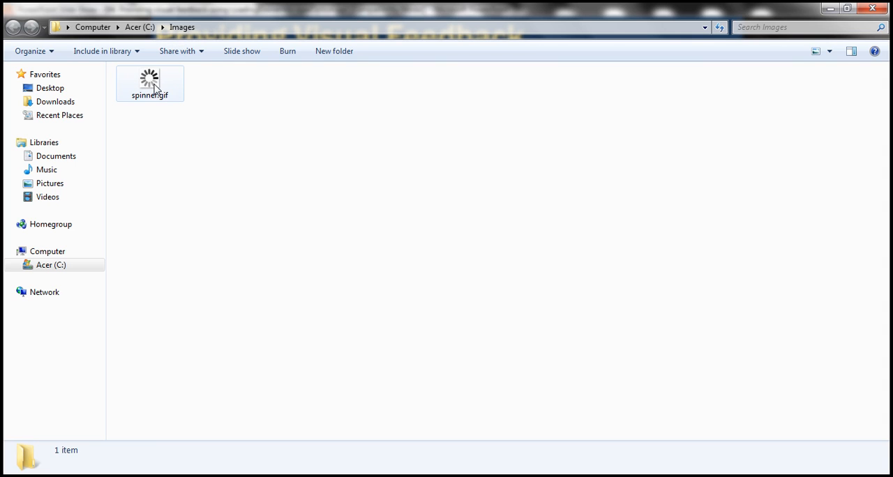
Select spinner.gif in C:\Images to see its 30x30, 24.1 KB GIF details.
click(150, 81)
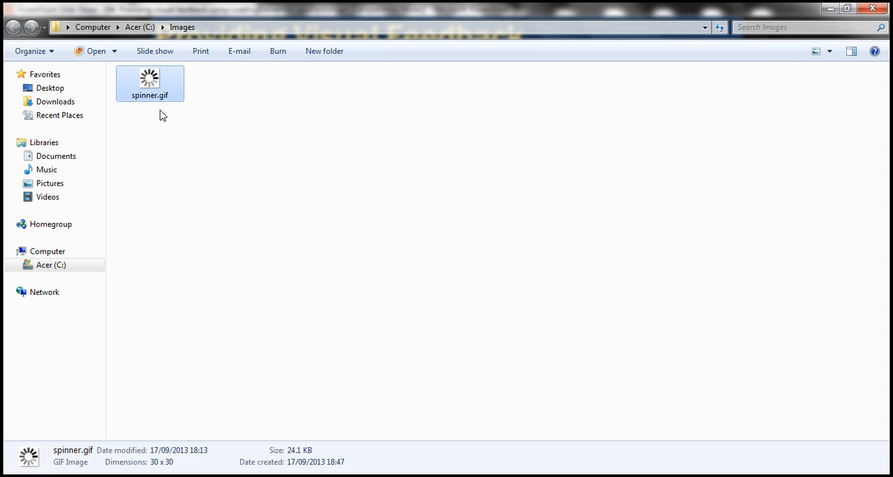
mouse_move(198, 356)
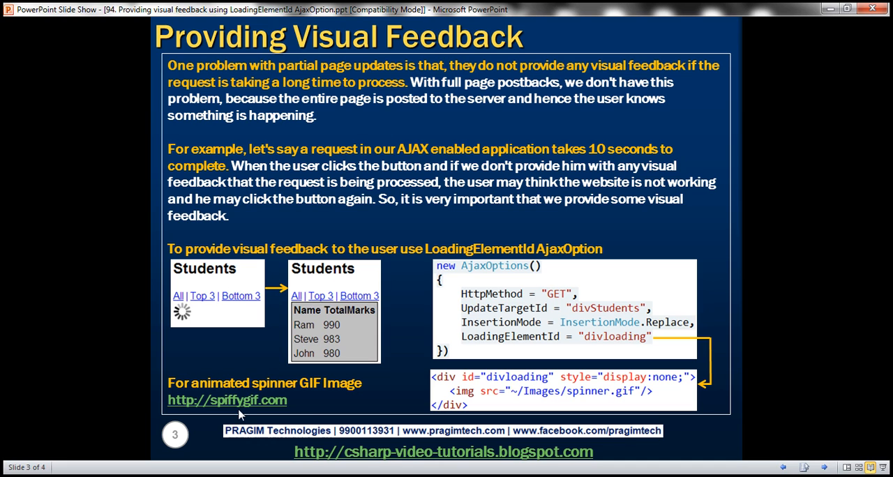
mouse_move(304, 407)
text(spi)
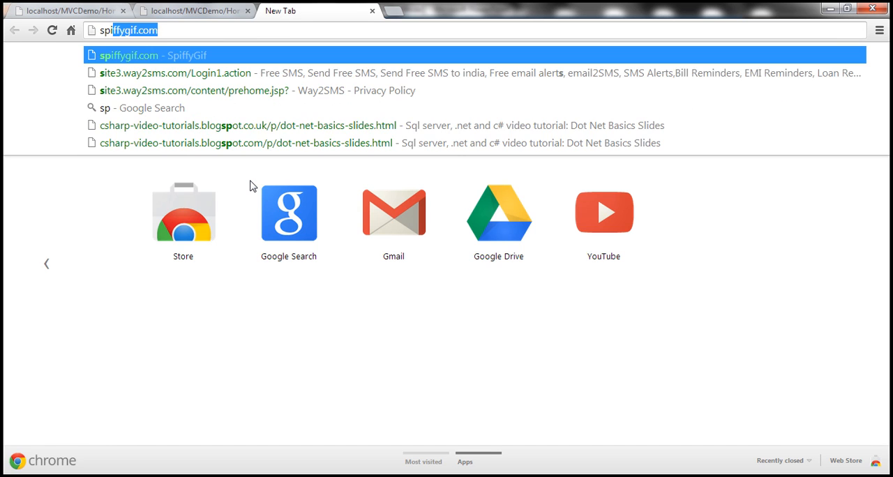
Visit spiffygif.com and adjust the spinner's Length slider under Sizing.
key(Enter)
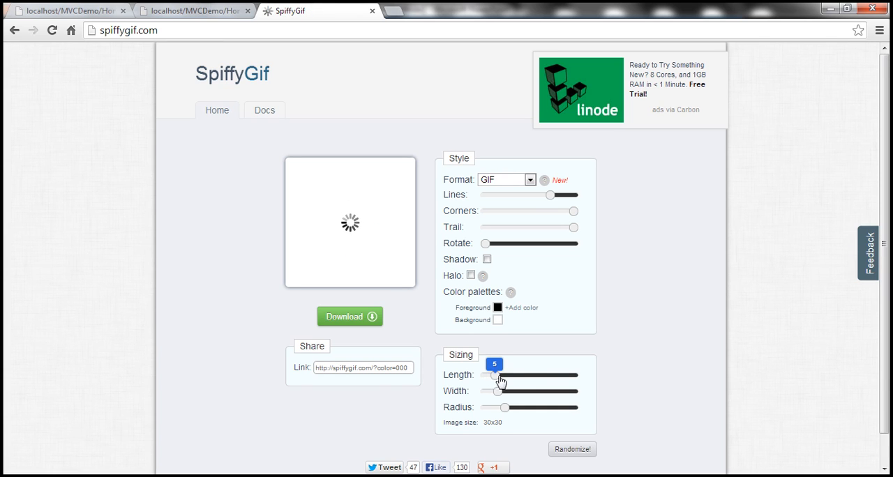
drag(495, 374, 529, 374)
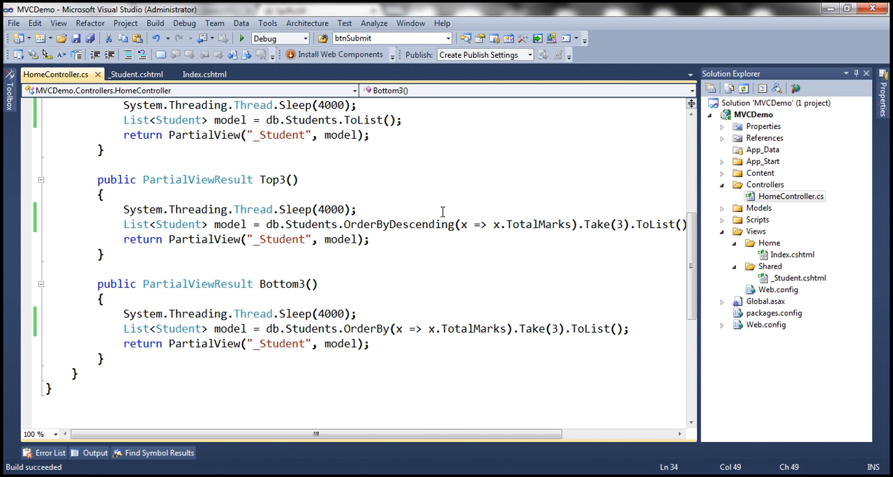
Add a new Images folder to the MVCDemo project.
right_click(754, 114)
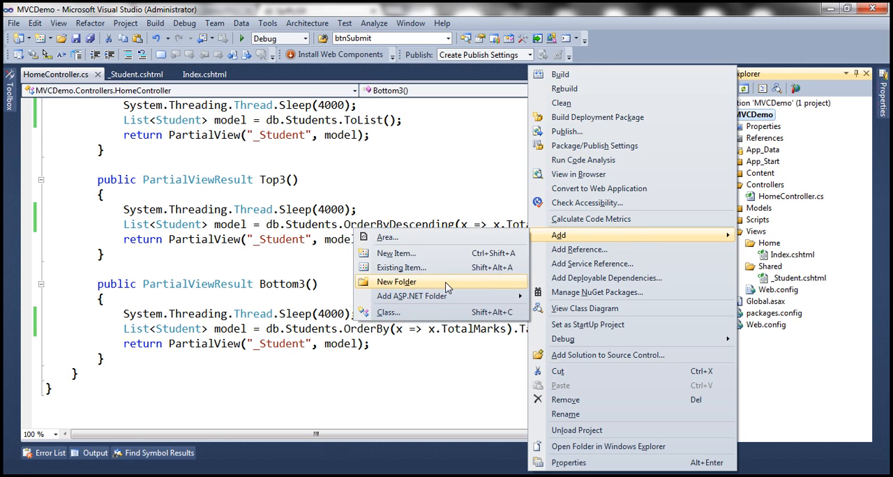
click(396, 282)
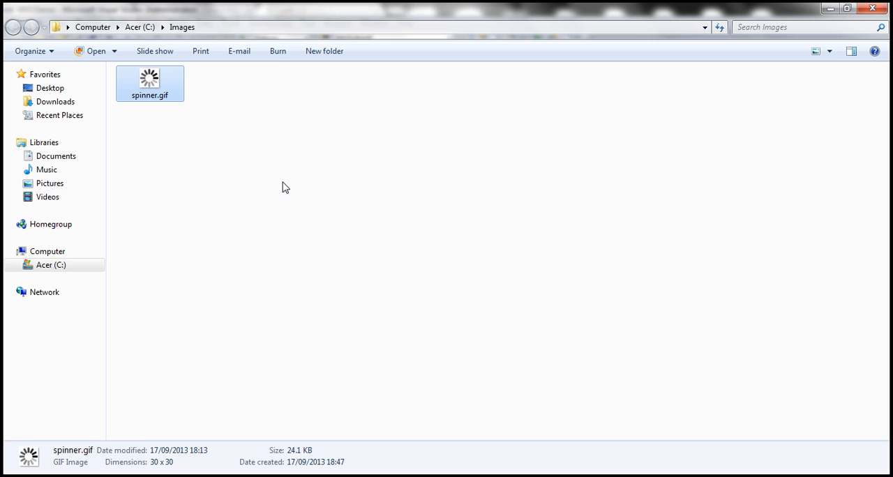
Copy spinner.gif from C:\Images into the project's Images folder.
right_click(150, 82)
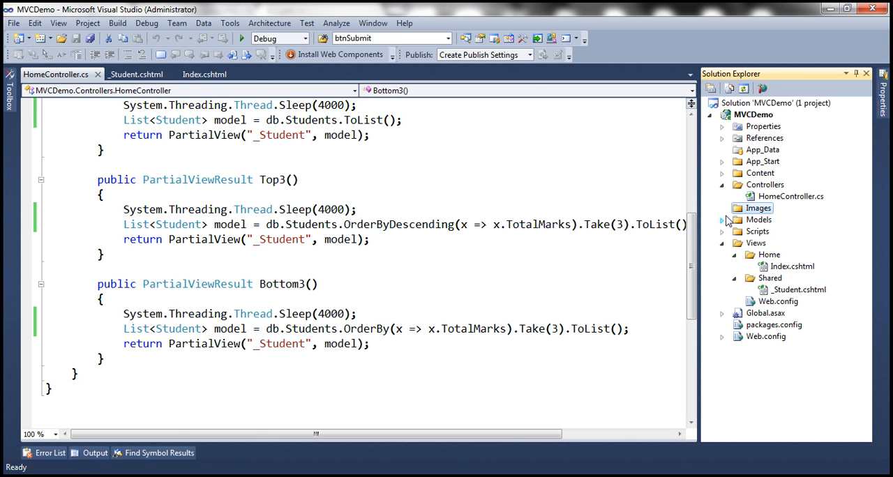
click(723, 208)
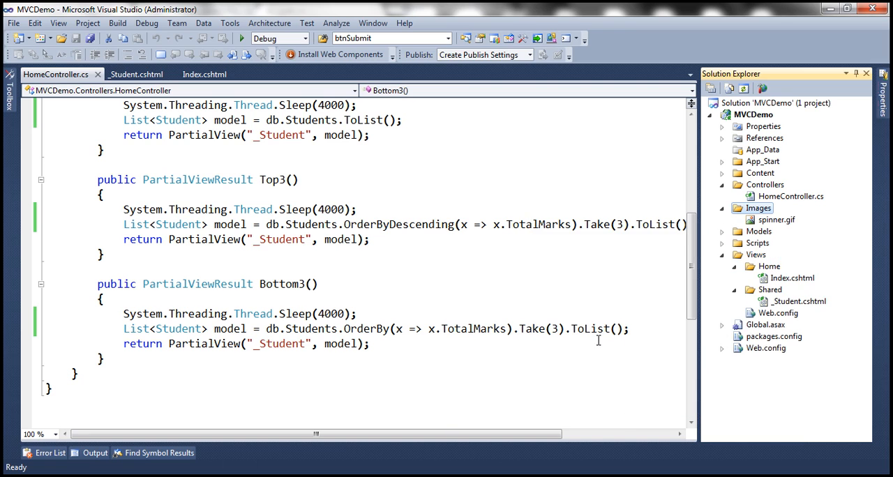
mouse_move(790, 235)
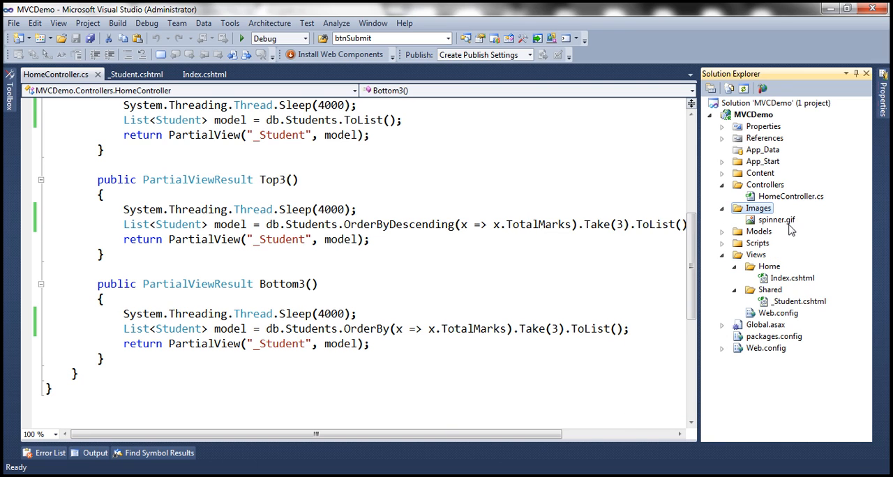
click(208, 73)
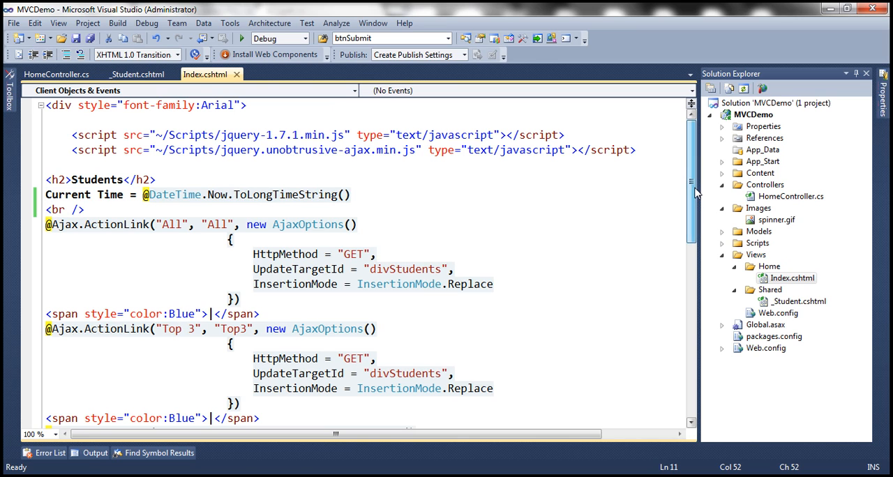
Scroll through Index.cshtml's Students heading and Ajax action links.
scroll(down, 3)
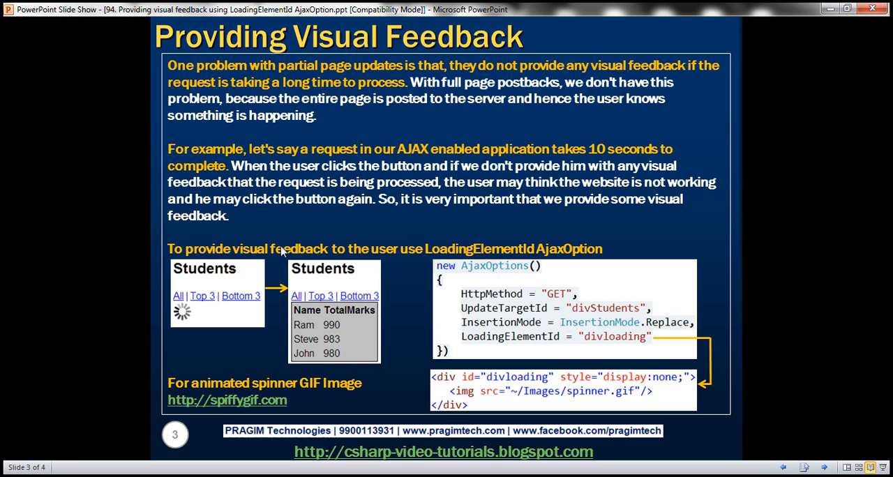
mouse_move(201, 323)
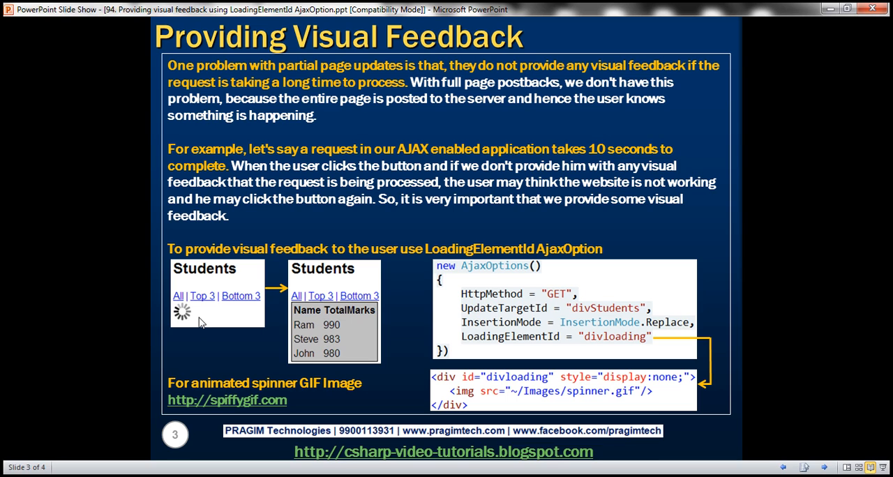
mouse_move(324, 328)
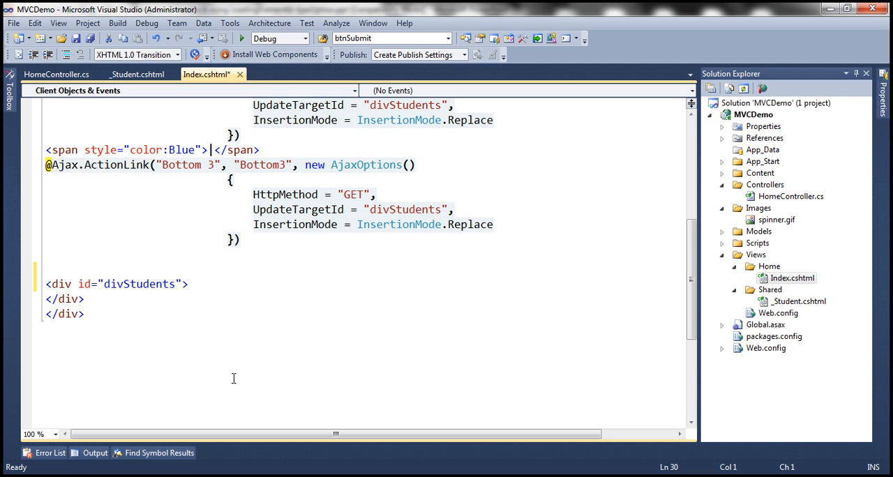
Add a div with id divloading and style display:none to Index.cshtml.
text(<div id=")
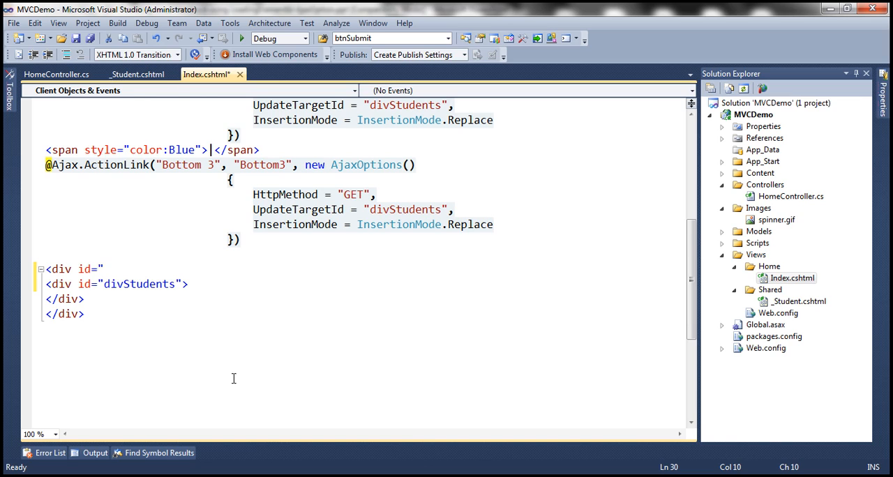
text(divloading")
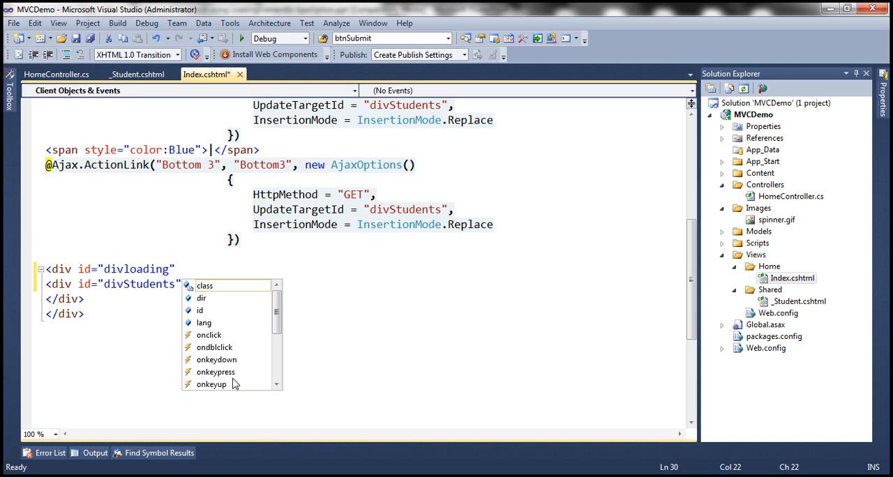
text(style="display:npn)
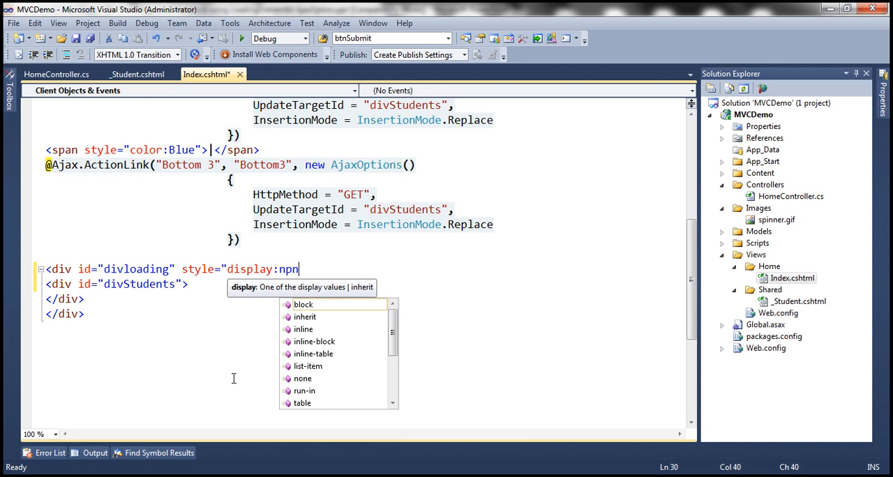
key(BackSpace)
text(one")
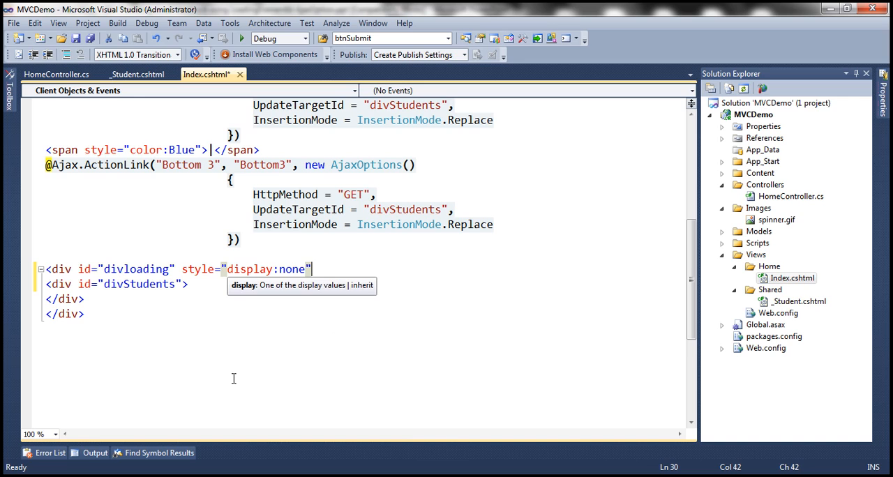
key(Enter)
text(<img)
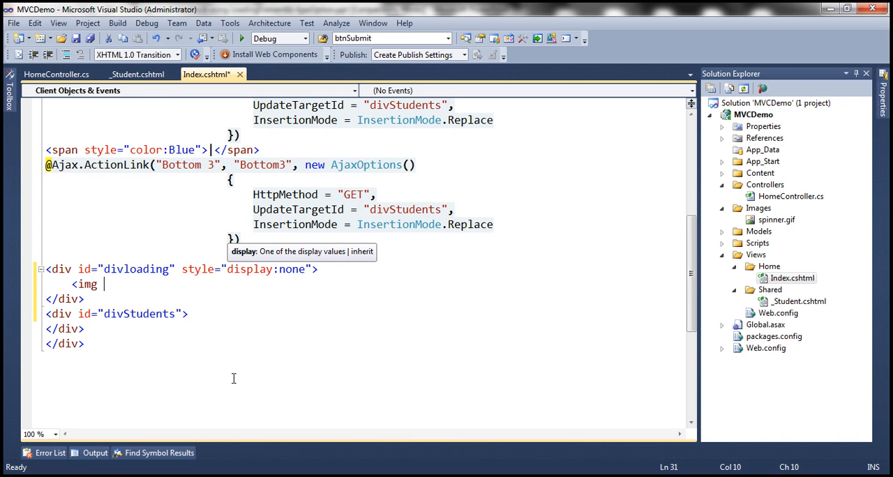
Inside divloading, add <img src="~/Images/spinner.gif" />.
text(src)
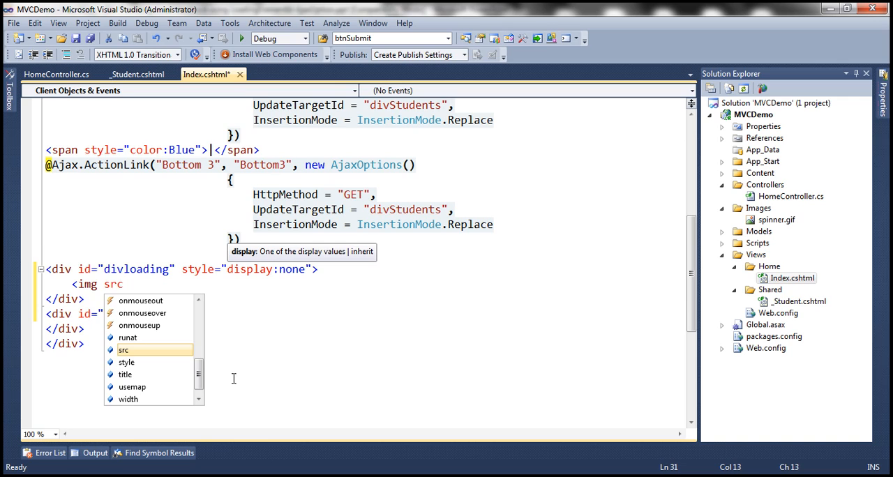
text(="I)
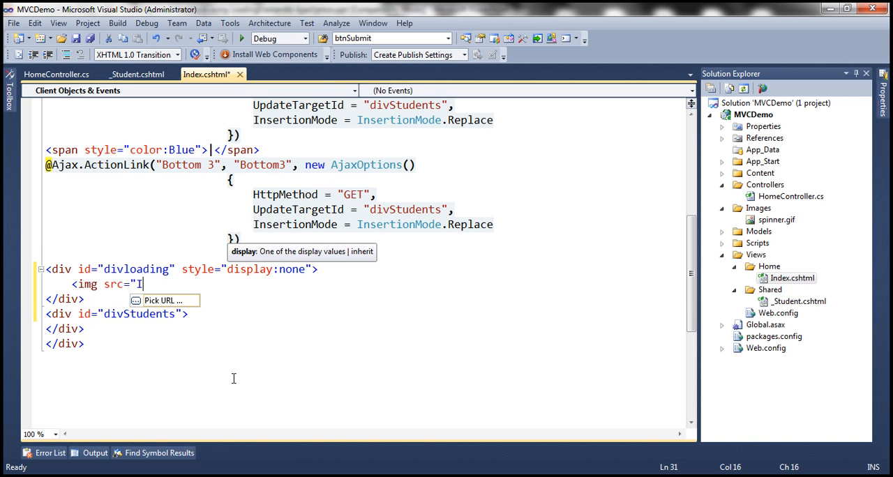
text(~)
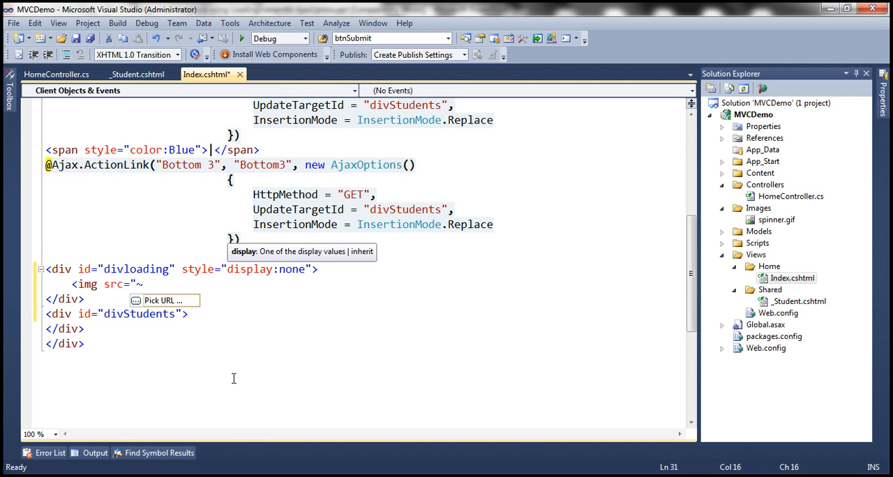
text(/Images)
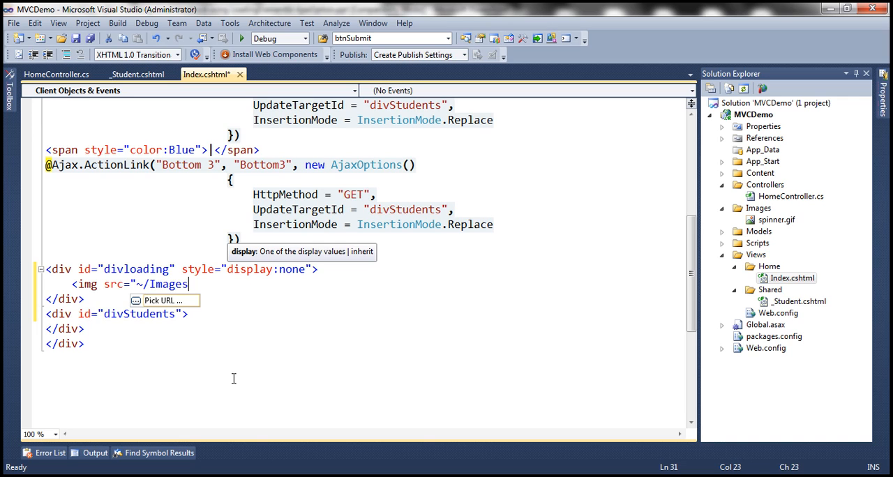
text(/)
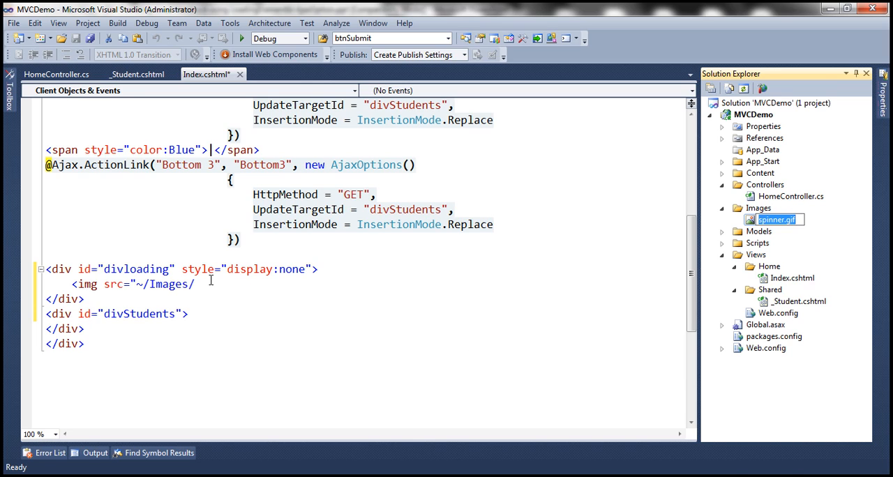
text(spinner.gif)
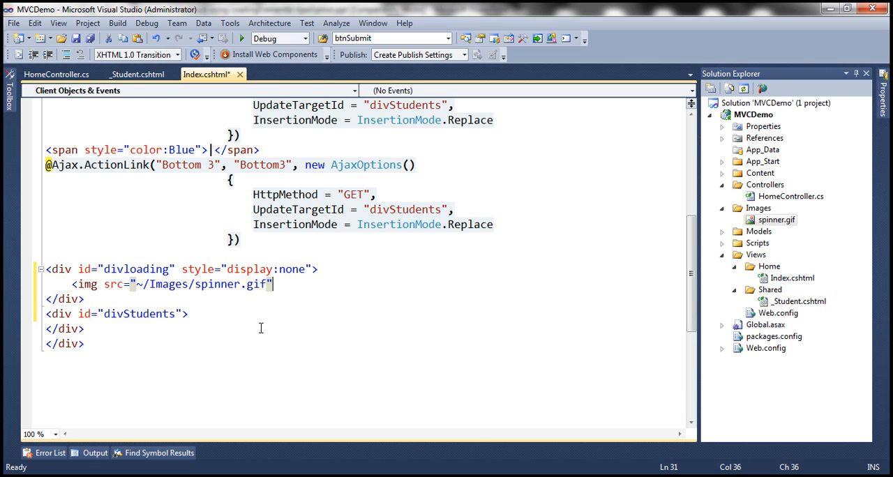
text(/>)
text(LoadingElementId =)
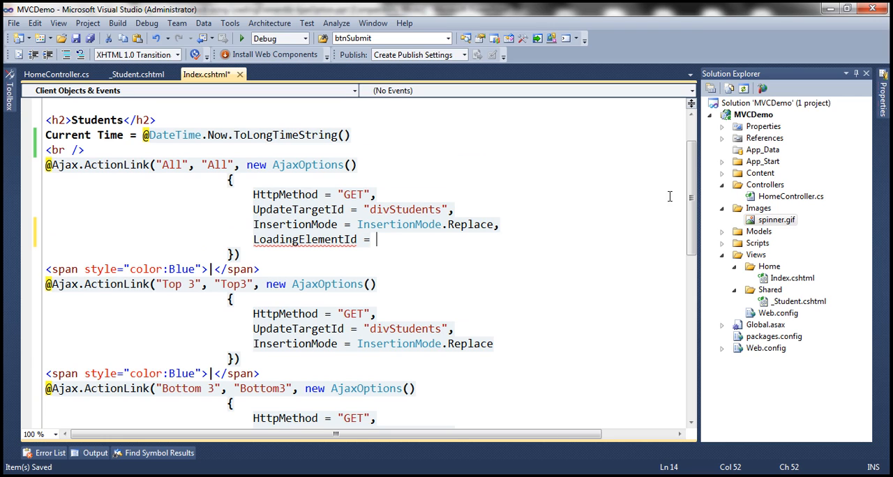
Give the All link's AjaxOptions LoadingElementId = "divloading" after InsertionMode.Replace.
scroll(down, 3)
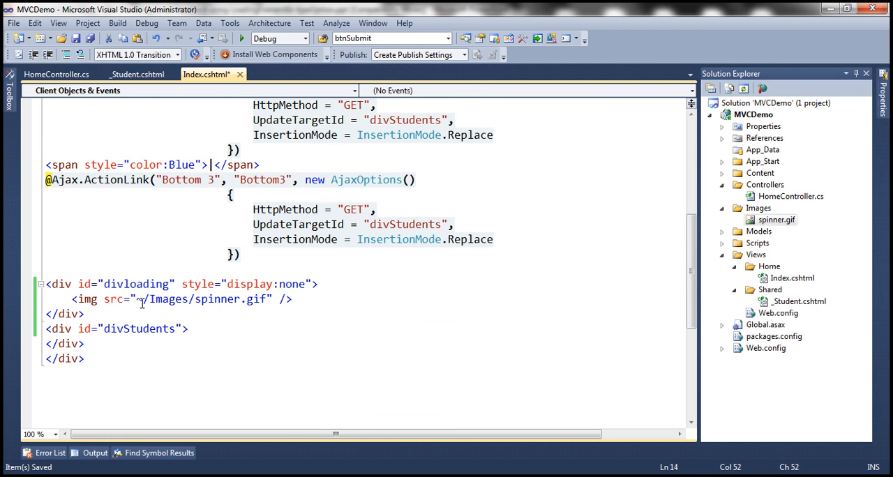
double_click(137, 285)
text(LoadingElementId =)
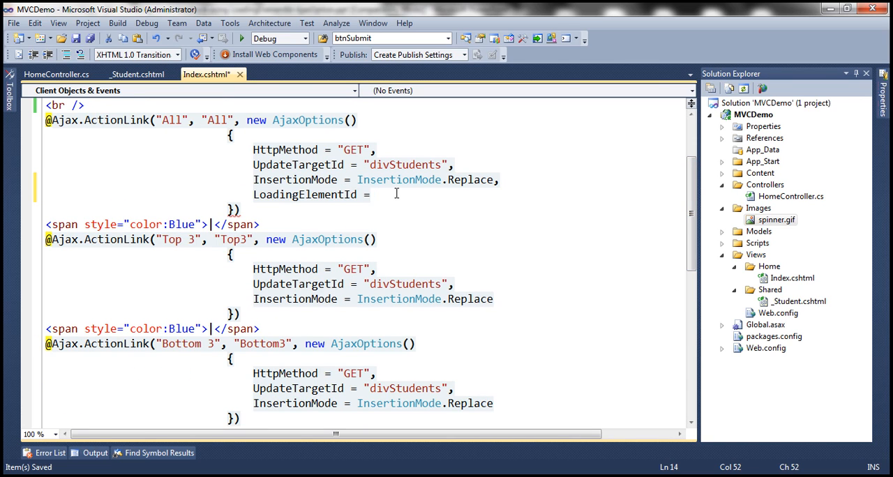
text("divloading")
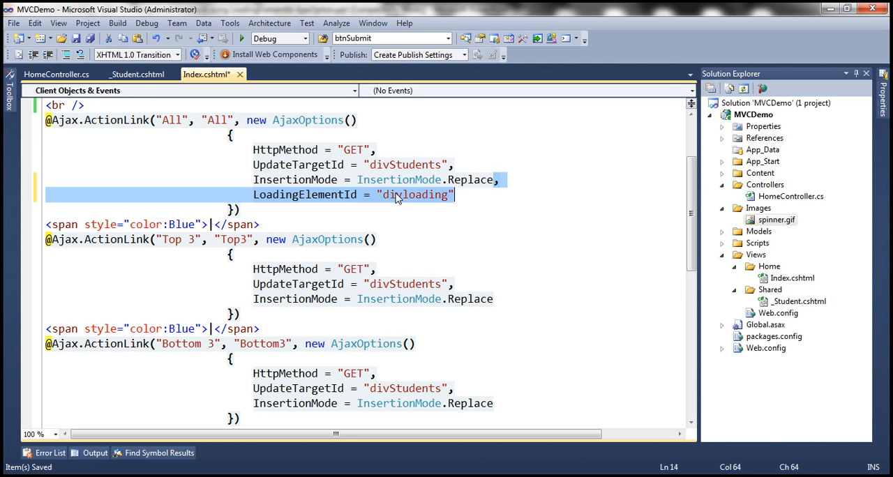
mouse_move(670, 237)
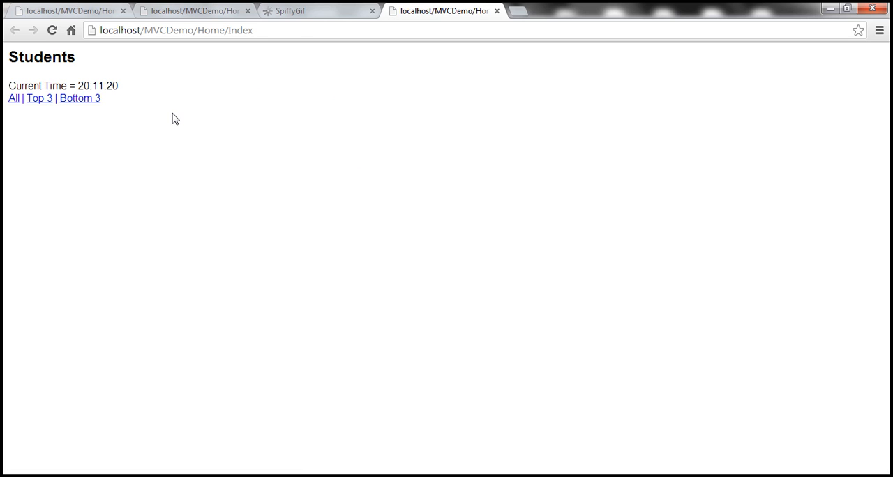
Load Top 3, Bottom 3 and All students, watching the spinner before each table.
click(39, 98)
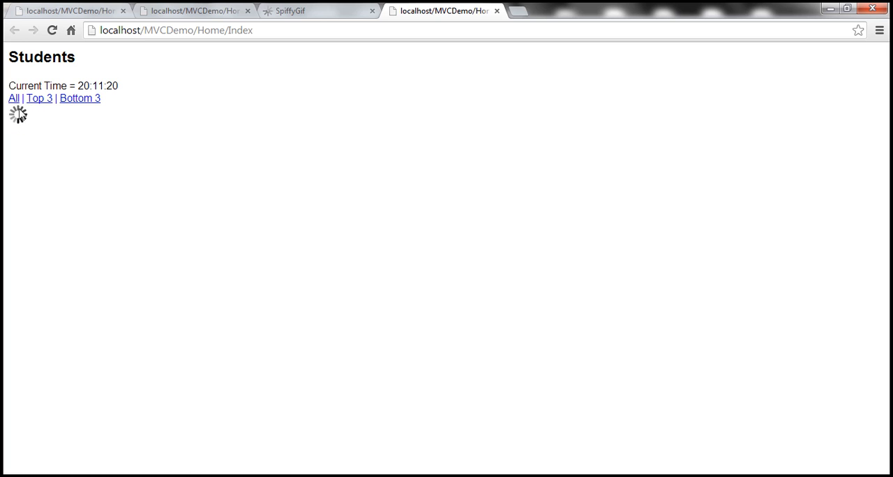
click(39, 98)
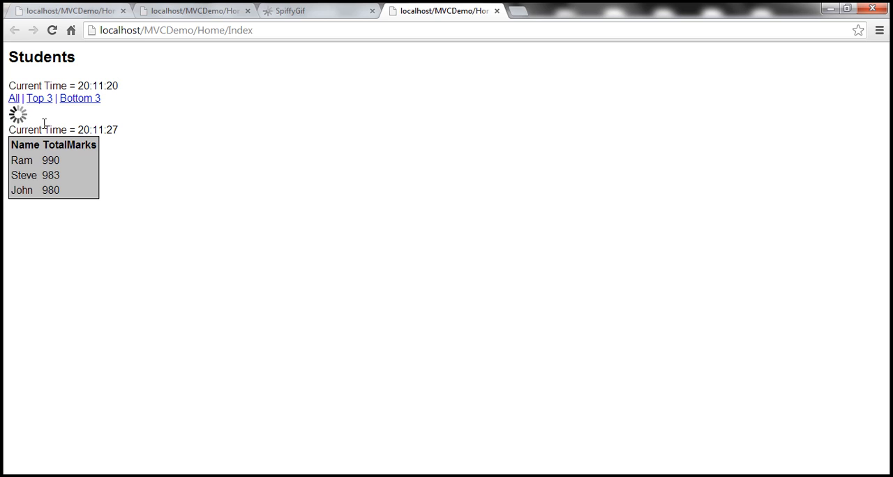
click(79, 98)
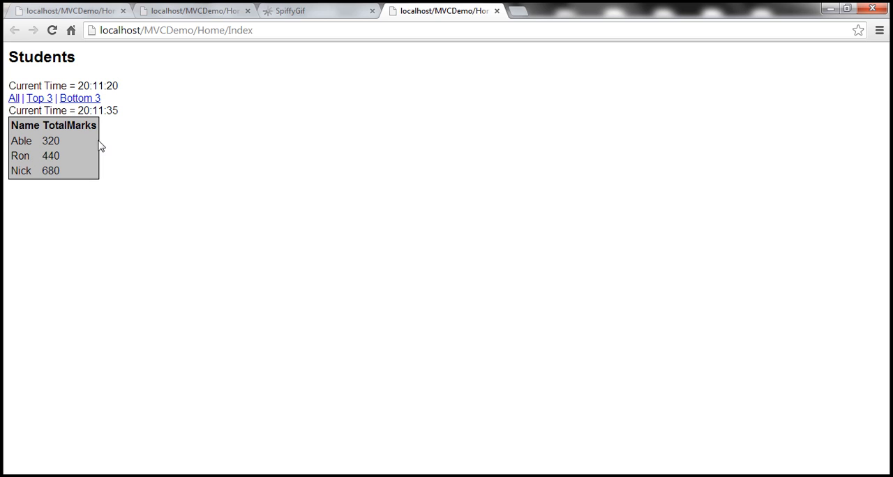
click(14, 97)
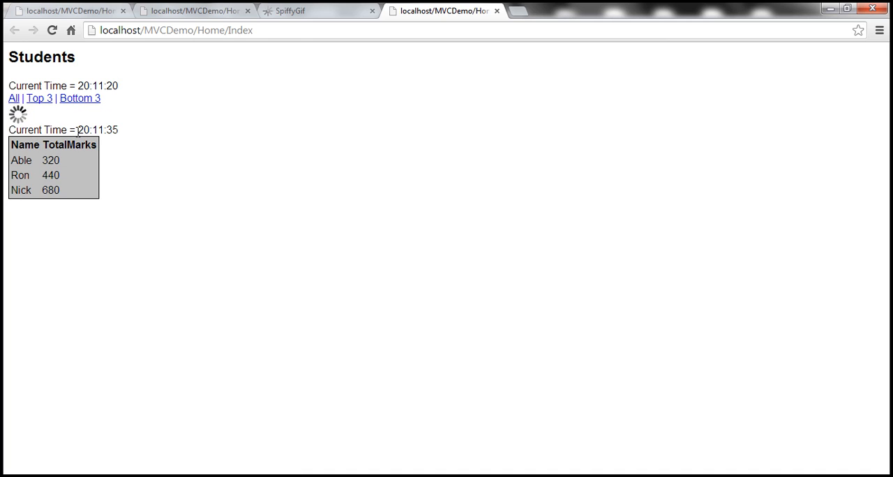
click(14, 97)
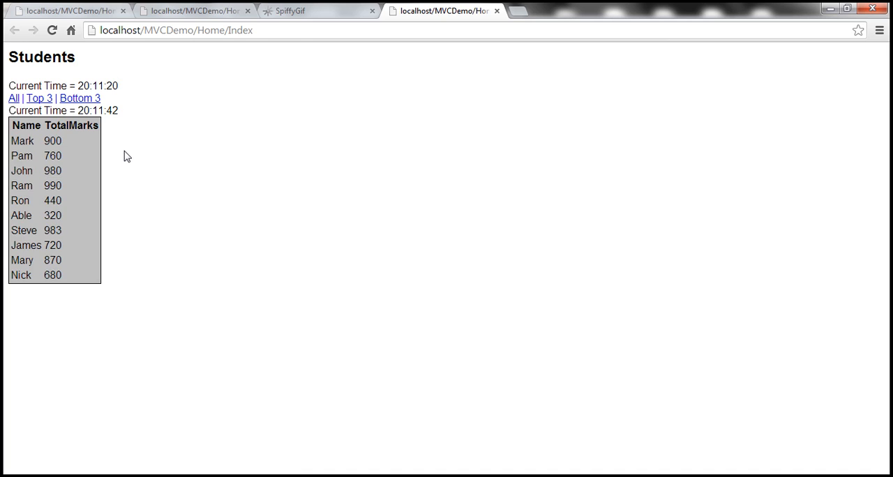
mouse_move(21, 157)
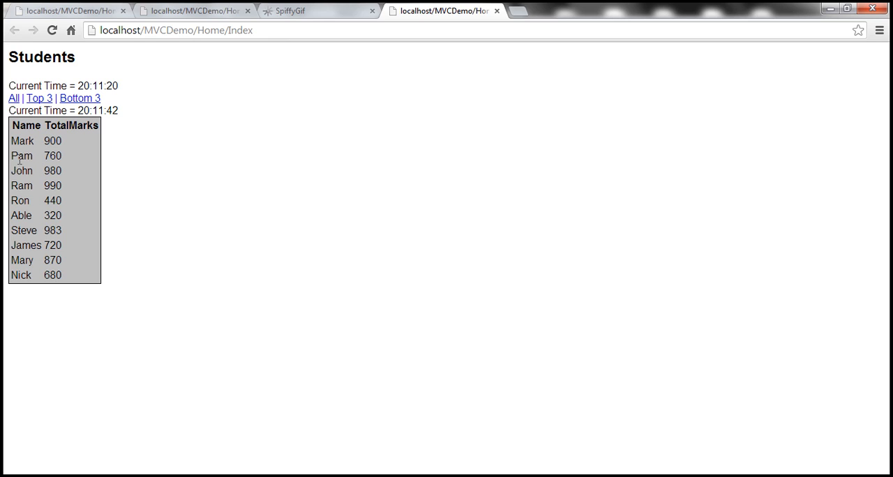
mouse_move(43, 175)
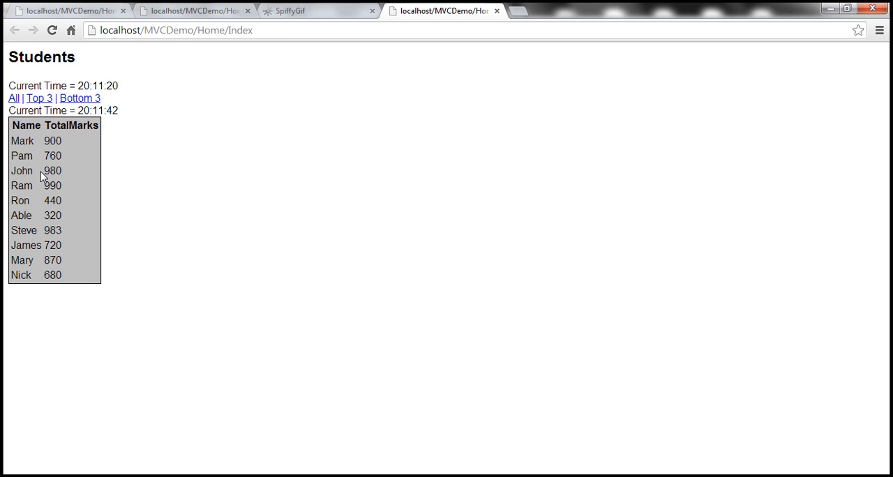
mouse_move(42, 127)
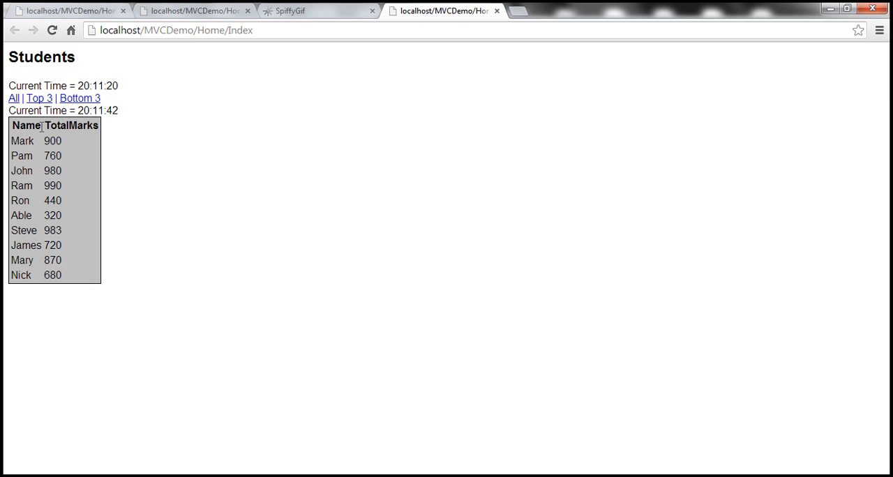
mouse_move(43, 159)
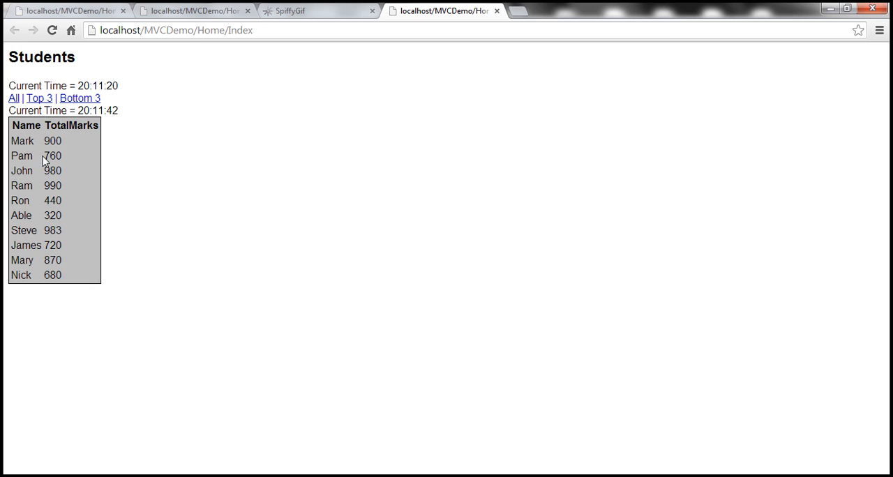
mouse_move(39, 98)
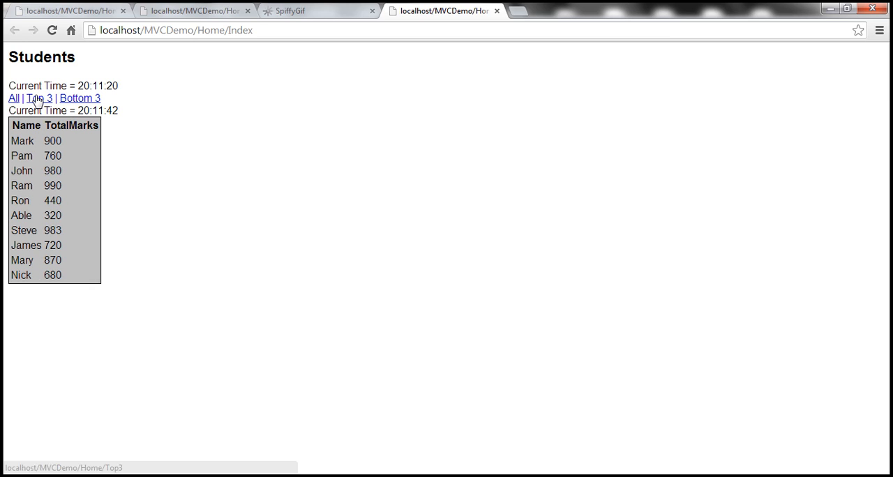
click(37, 98)
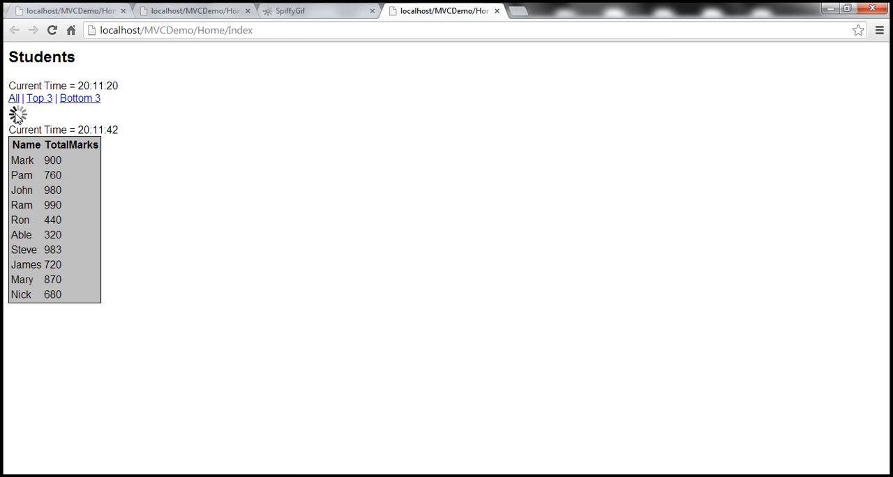
mouse_move(114, 130)
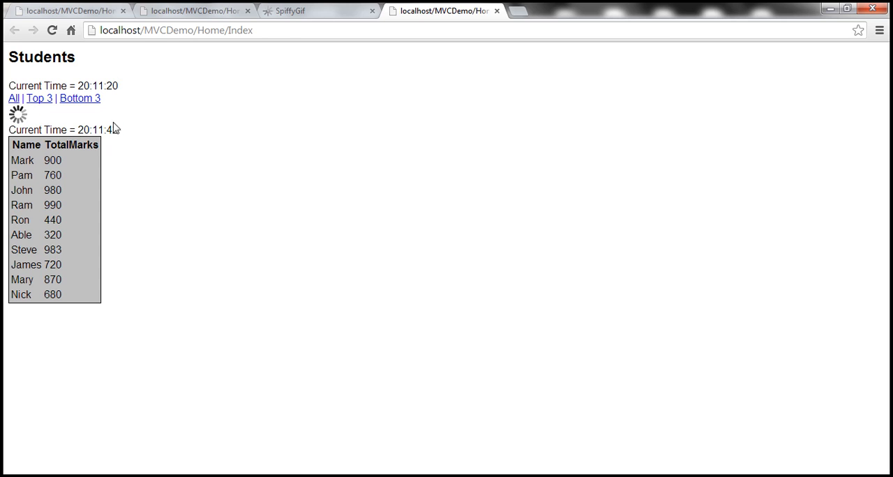
Return to the presentation and advance to the Additional Resources slide.
click(39, 98)
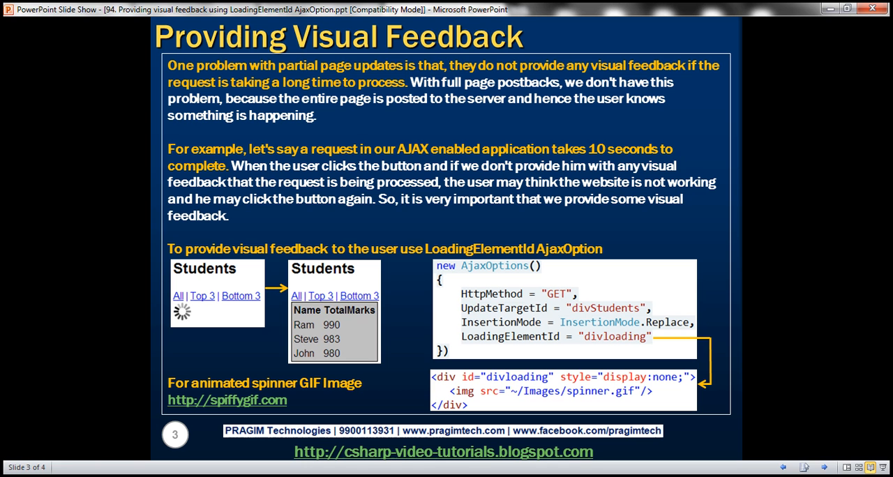
key(right)
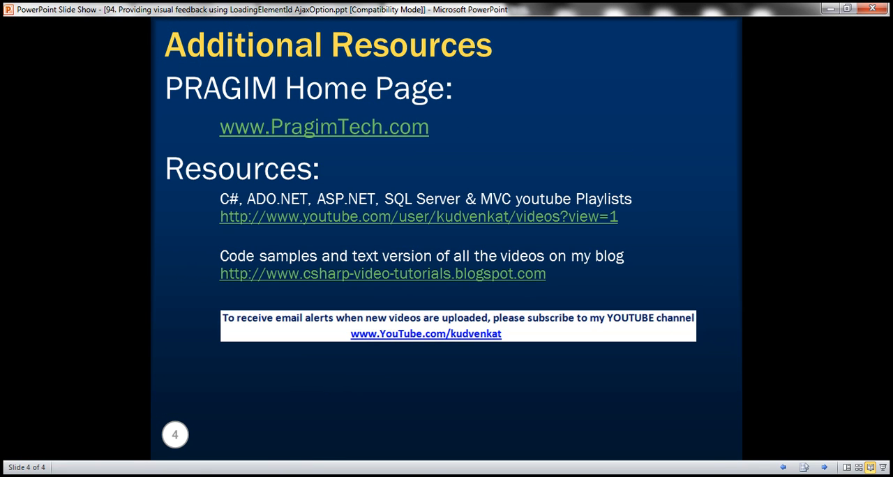